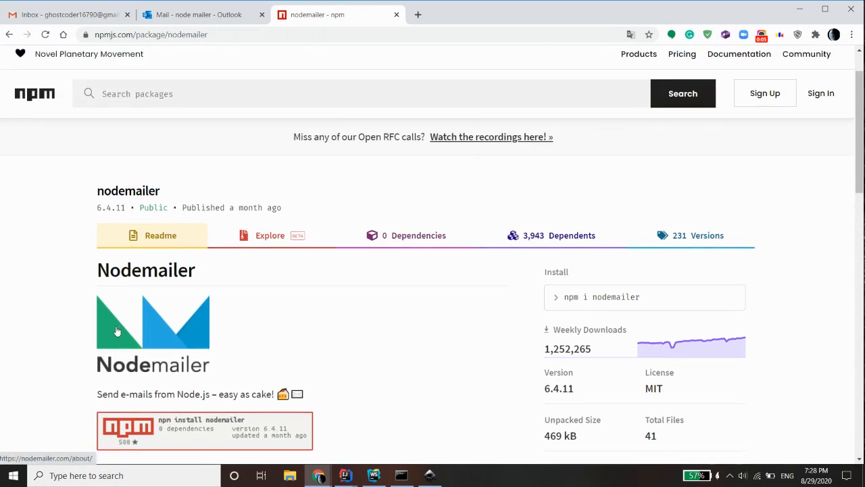
mouse_move(115, 359)
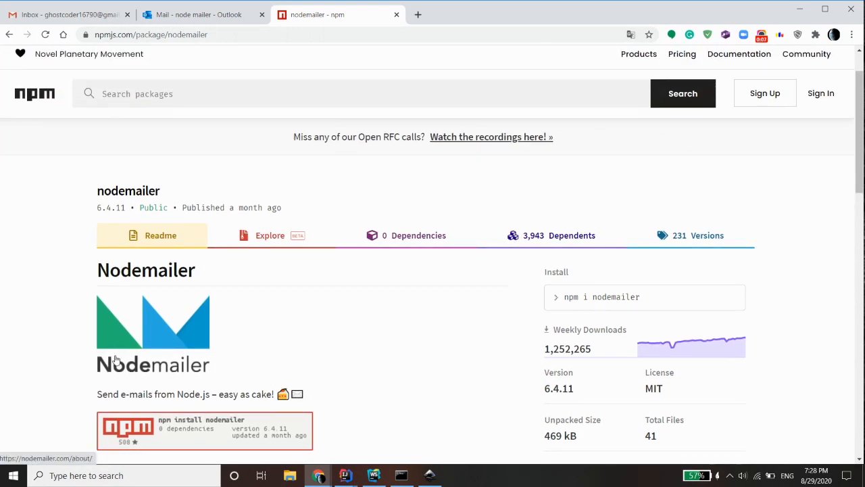
mouse_move(91, 454)
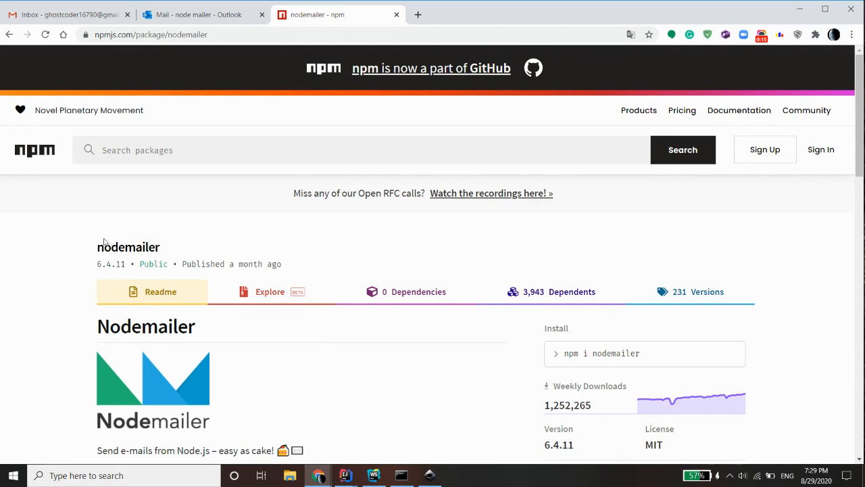
mouse_move(3, 133)
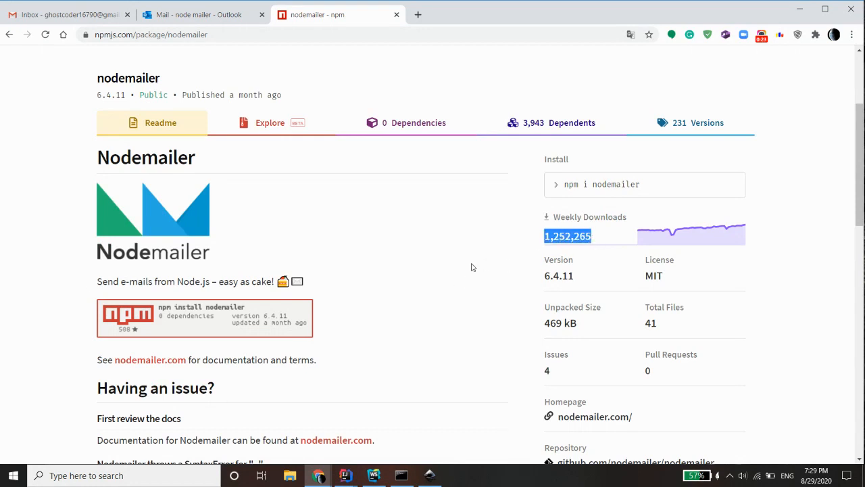
mouse_move(490, 295)
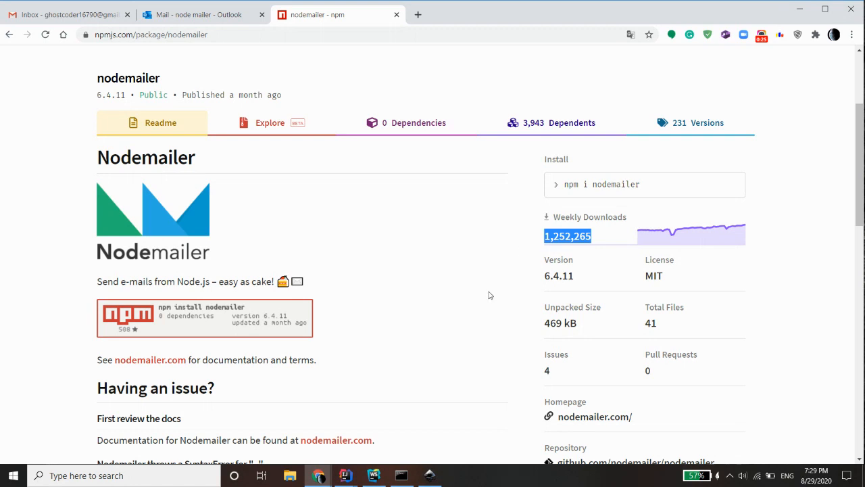
Scroll down the nodemailer npm page to the 'Having an issue?' troubleshooting section.
scroll(down, 3)
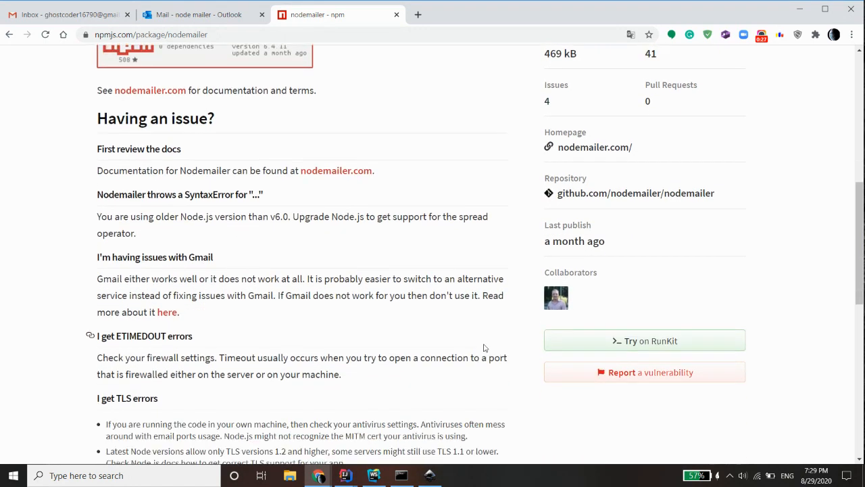
scroll(down, 3)
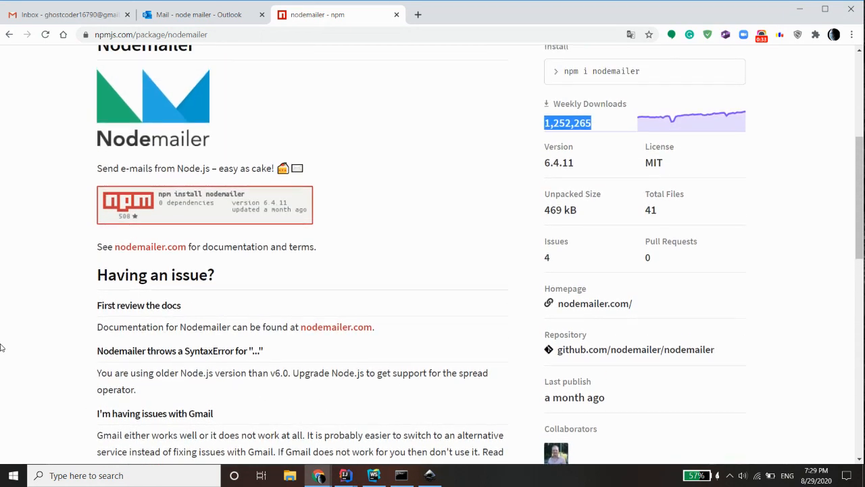
scroll(down, 3)
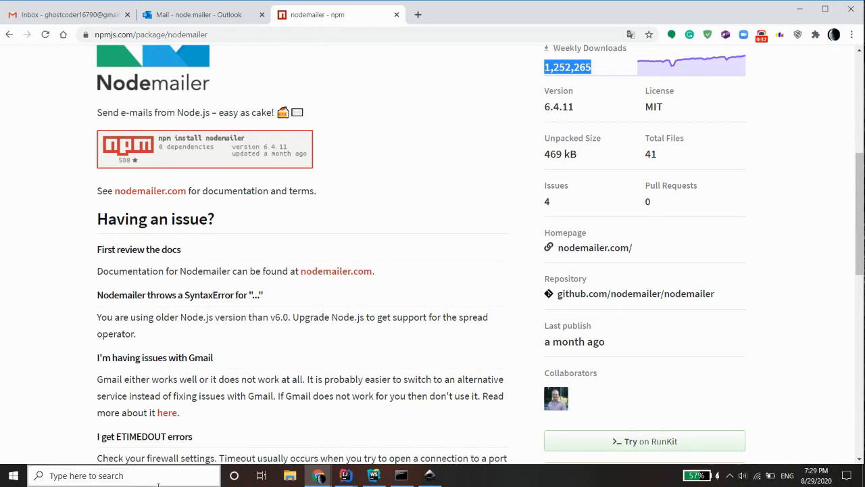
mouse_move(162, 350)
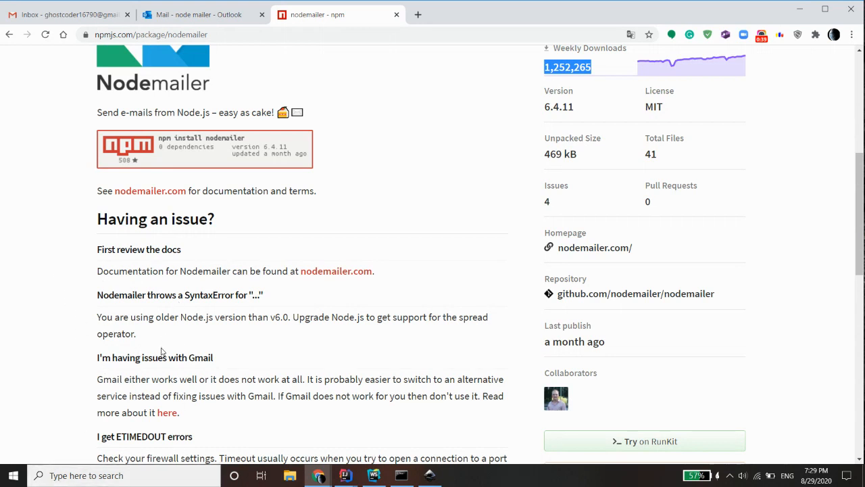
mouse_move(144, 336)
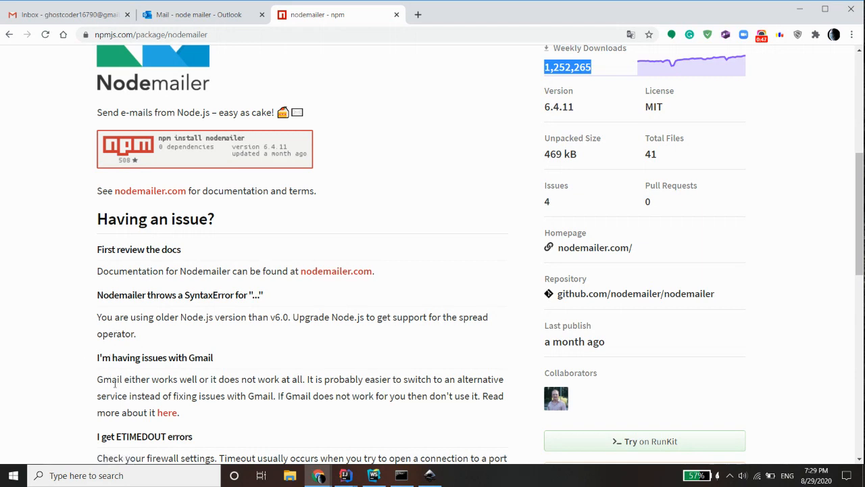
scroll(down, 3)
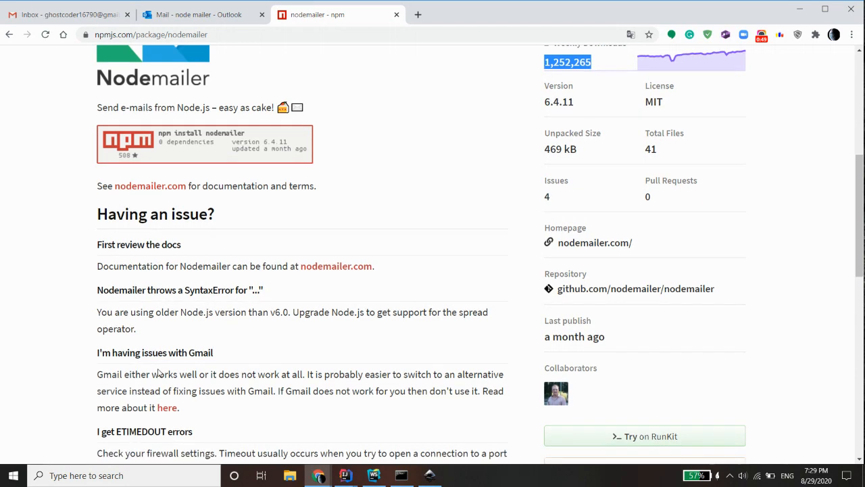
scroll(down, 3)
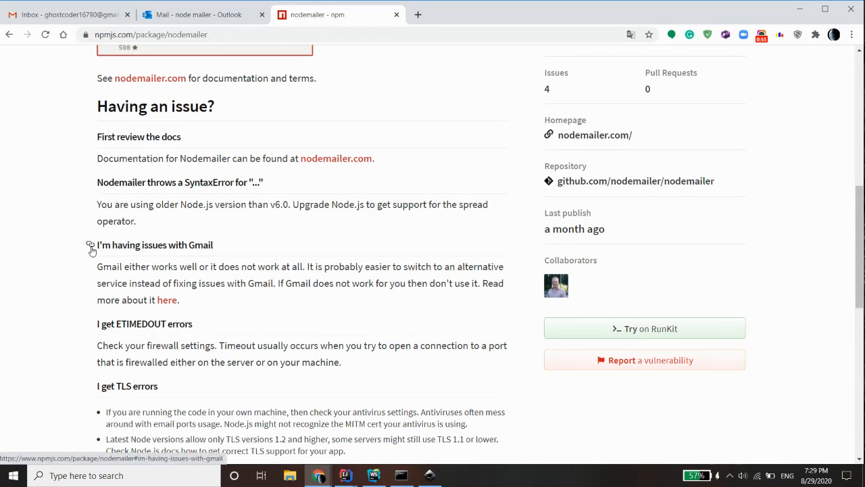
scroll(down, 3)
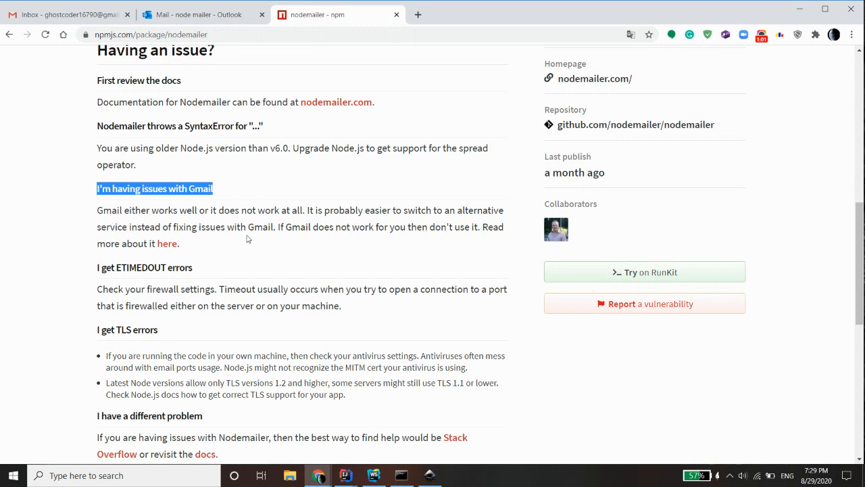
mouse_move(249, 252)
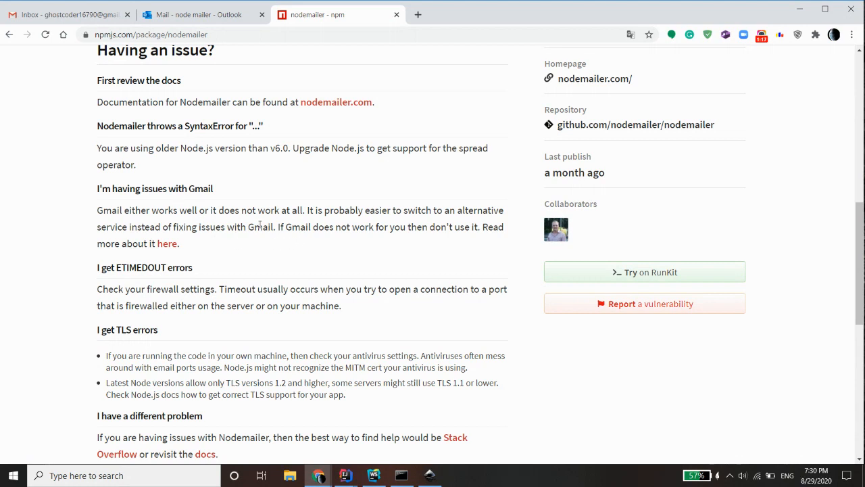
mouse_move(261, 225)
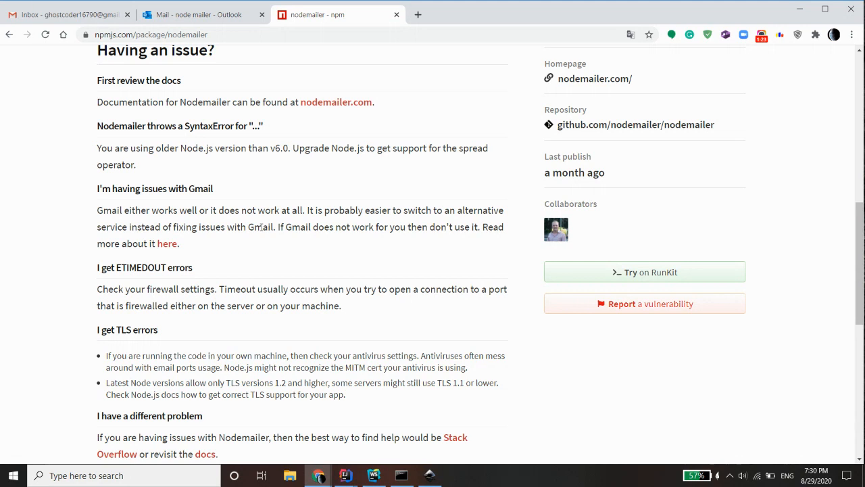
mouse_move(136, 172)
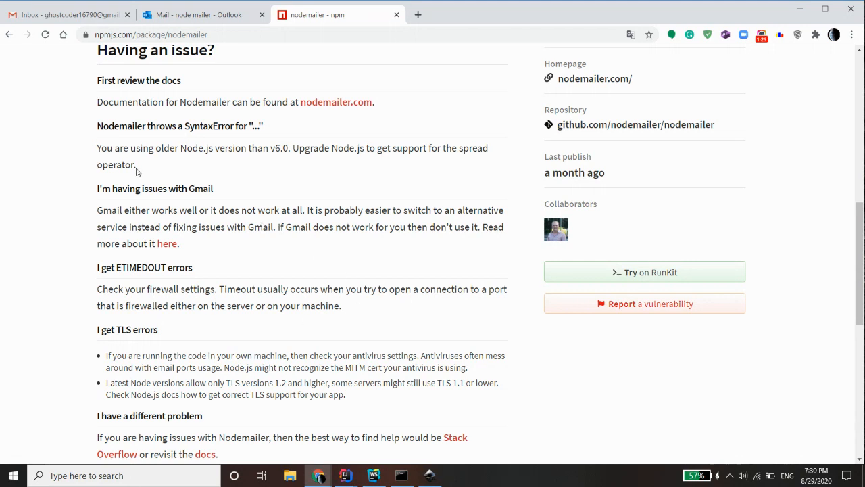
mouse_move(264, 210)
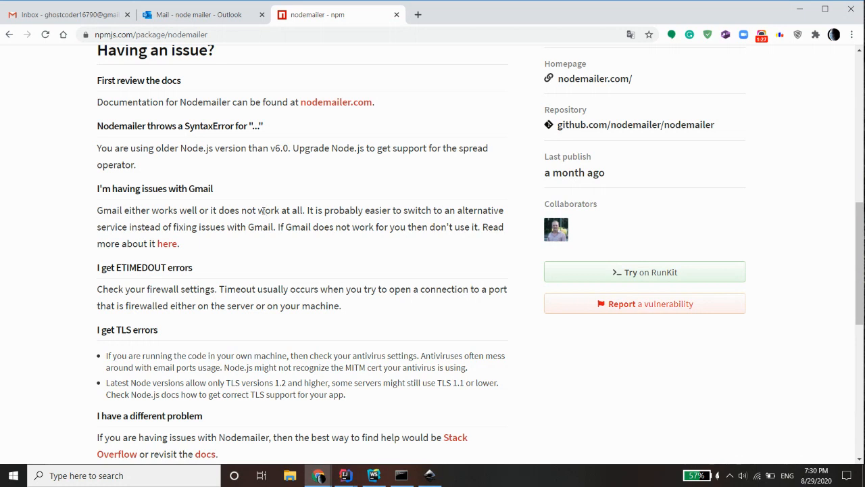
Highlight the sentence in the Gmail issues section advising against using Gmail.
drag(279, 227, 463, 226)
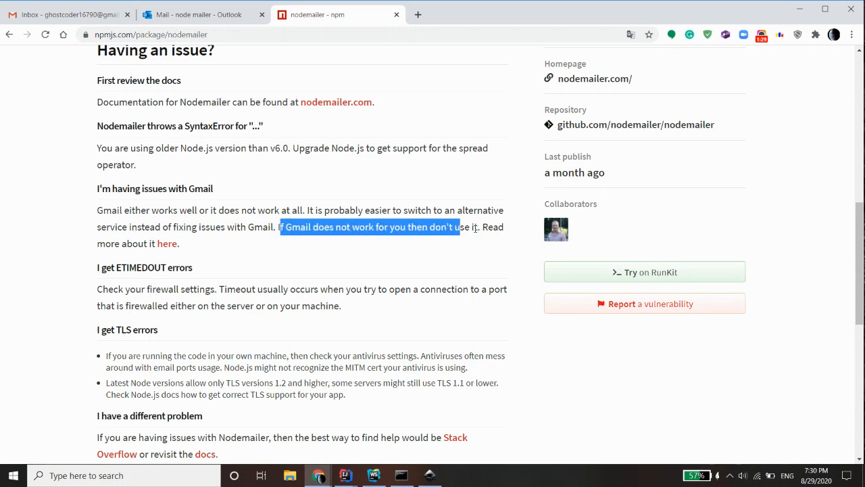
click(483, 227)
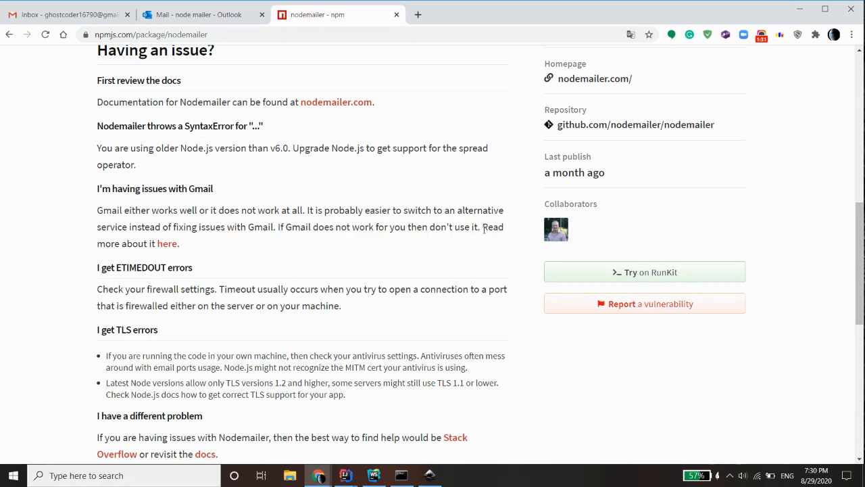
drag(277, 227, 479, 227)
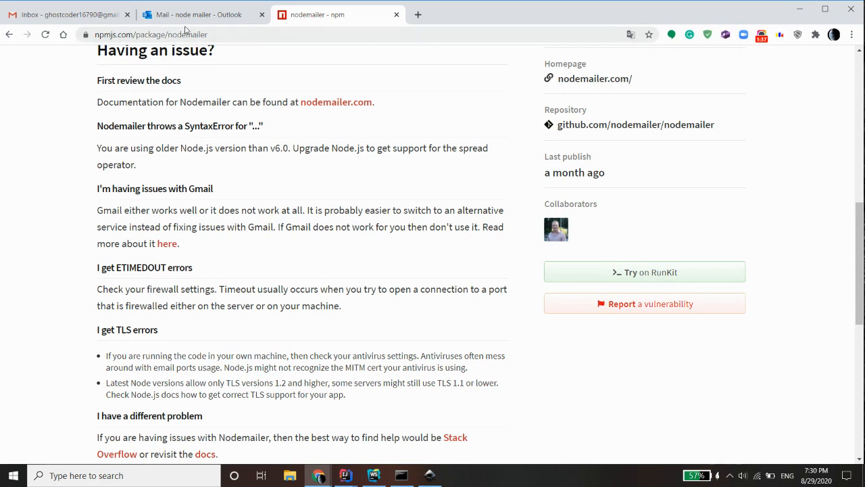
Switch to Outlook, open the Outlook Team welcome email, and view the account panel.
click(203, 15)
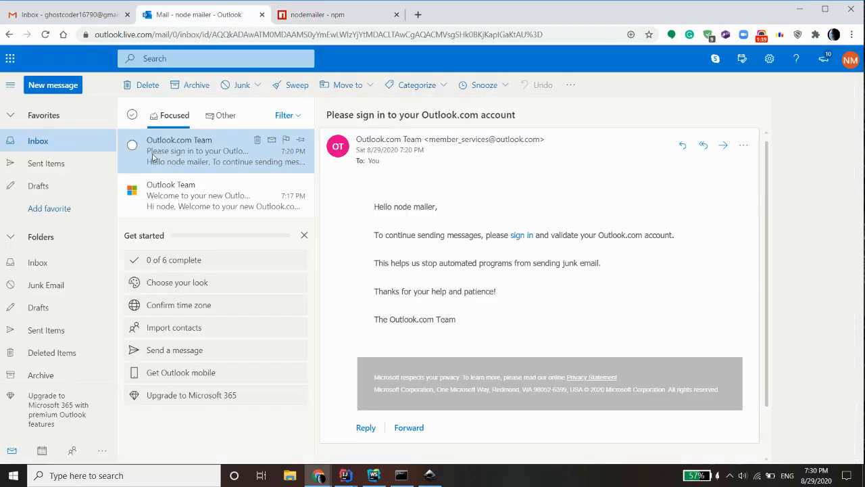
click(198, 195)
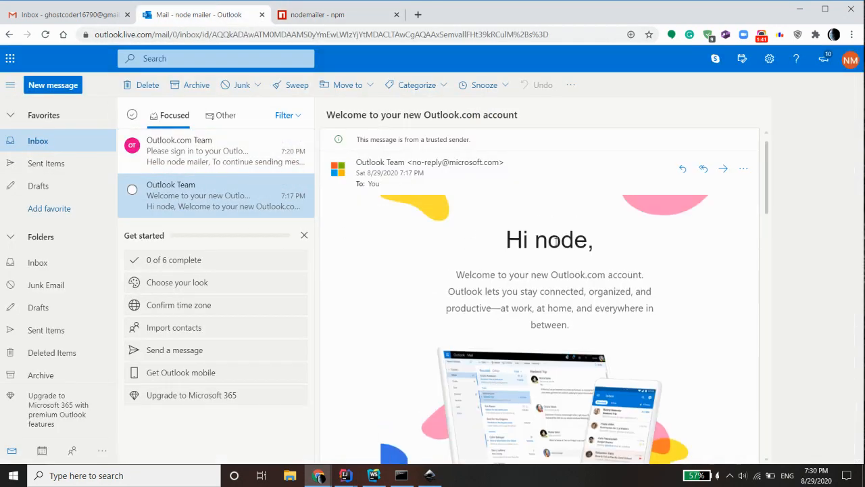
click(850, 58)
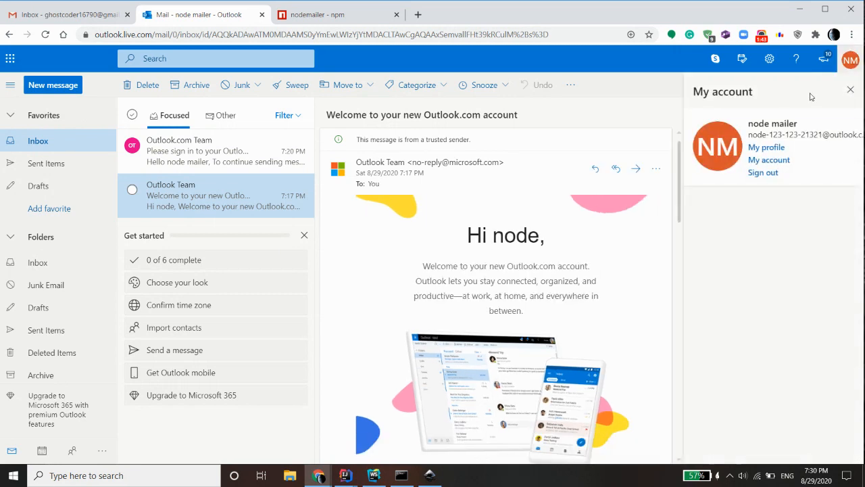
mouse_move(781, 138)
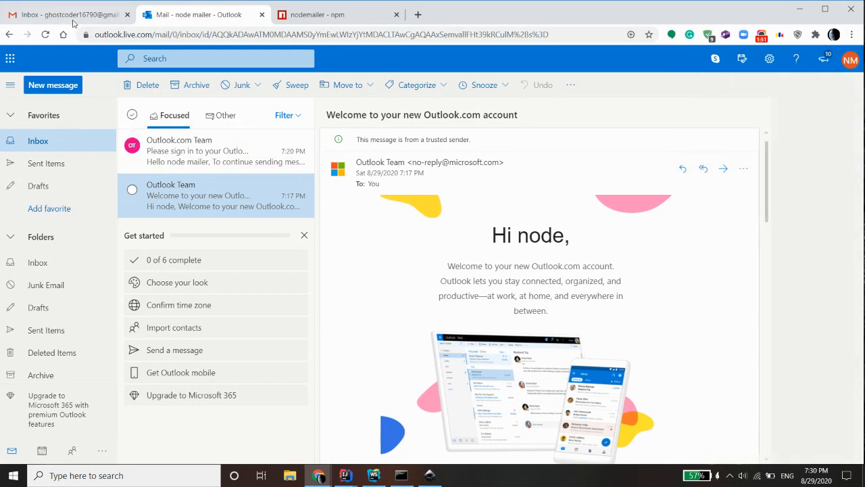
Switch to the Gmail tab to see the empty Primary inbox.
click(64, 14)
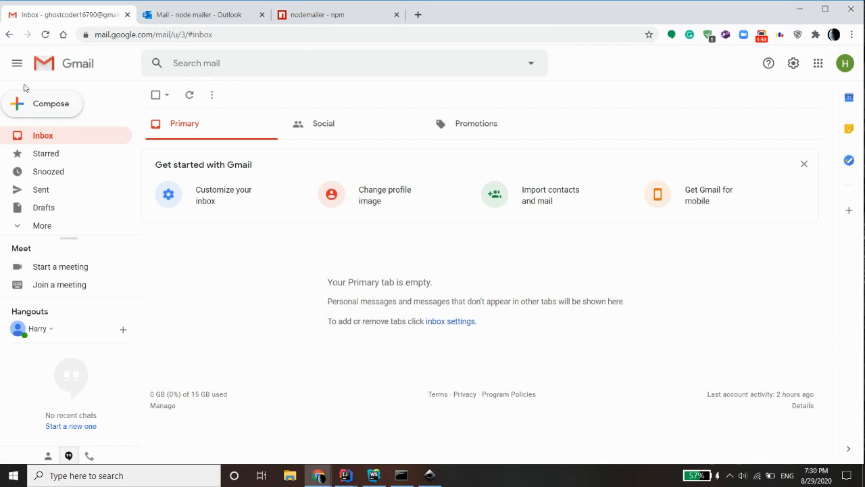
mouse_move(210, 235)
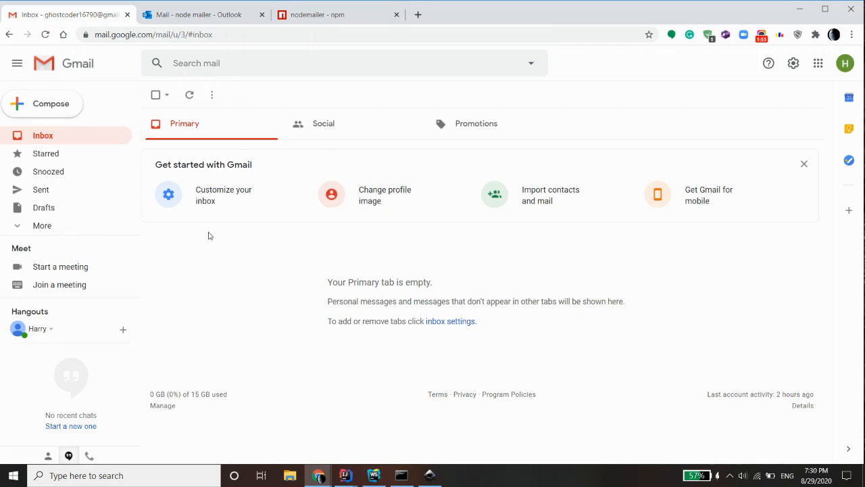
mouse_move(134, 146)
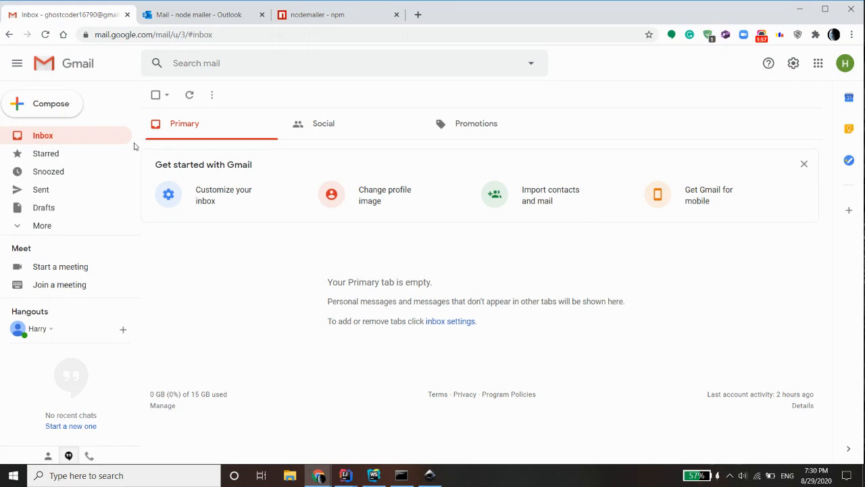
mouse_move(323, 123)
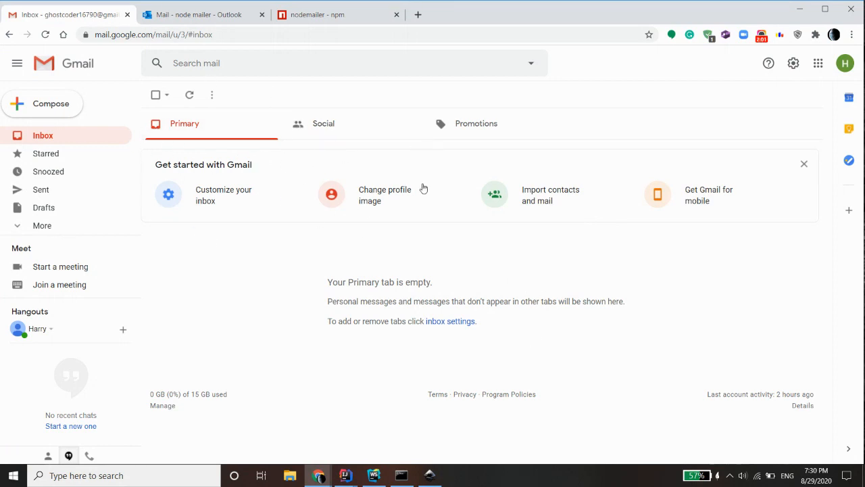
mouse_move(317, 244)
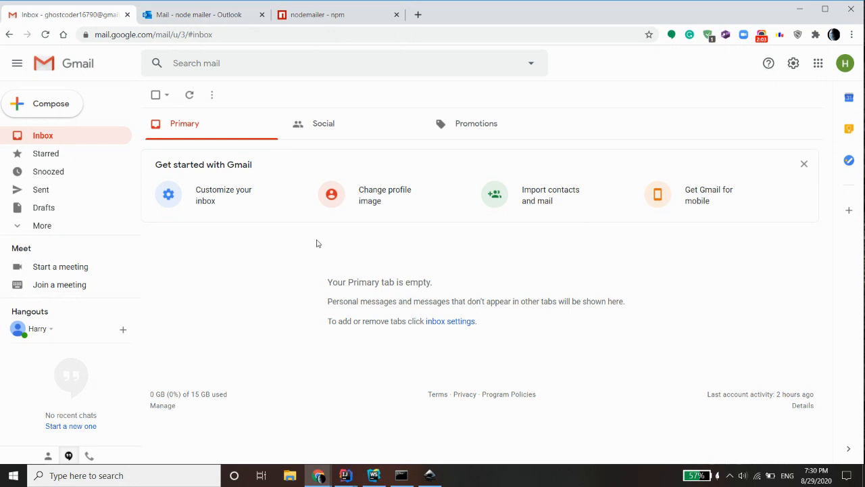
mouse_move(67, 152)
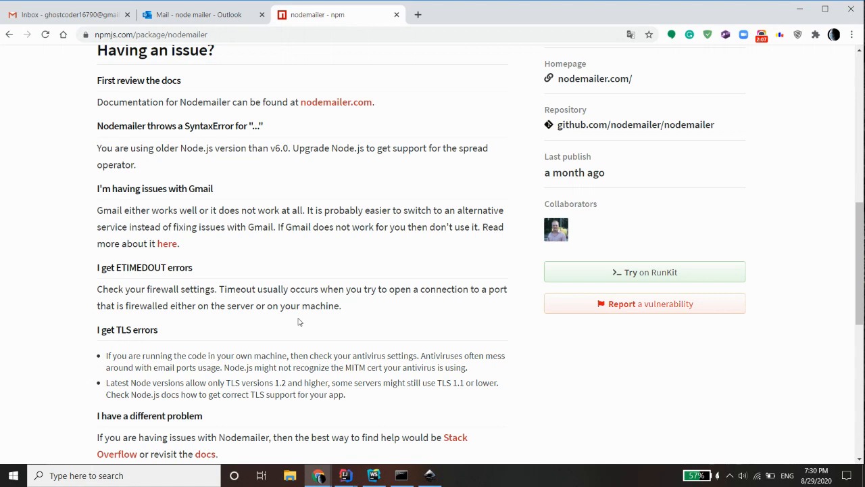
click(374, 475)
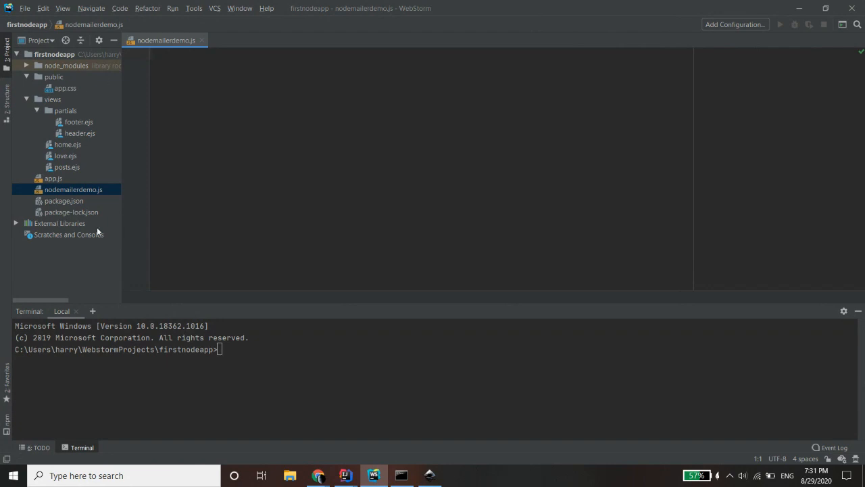
mouse_move(36, 133)
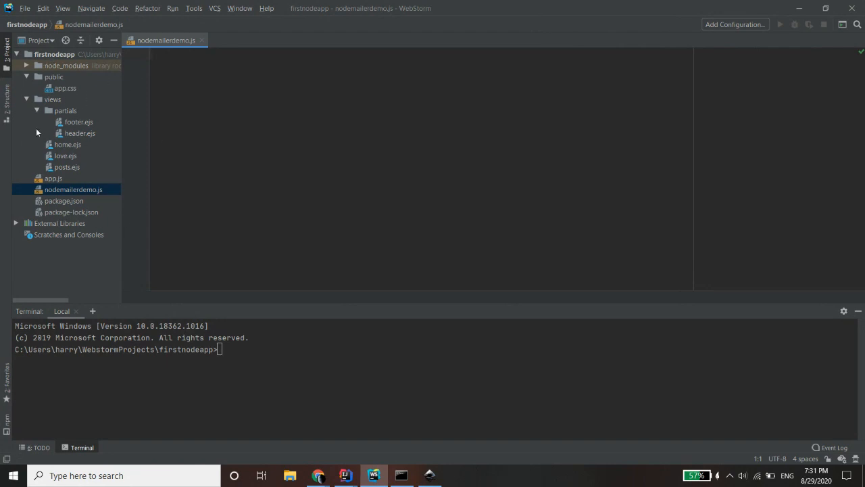
click(54, 54)
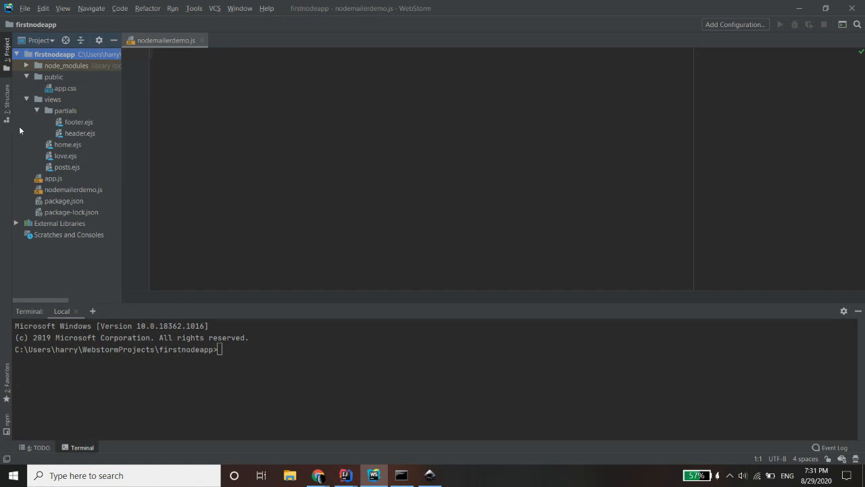
mouse_move(140, 152)
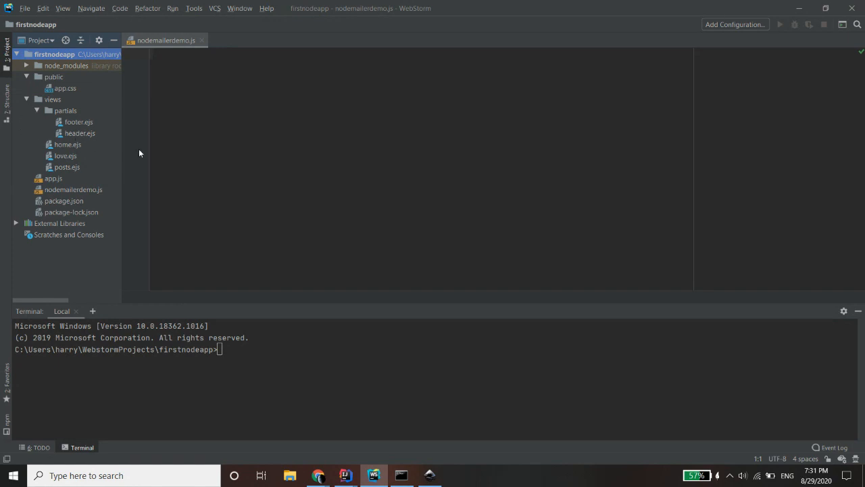
mouse_move(23, 63)
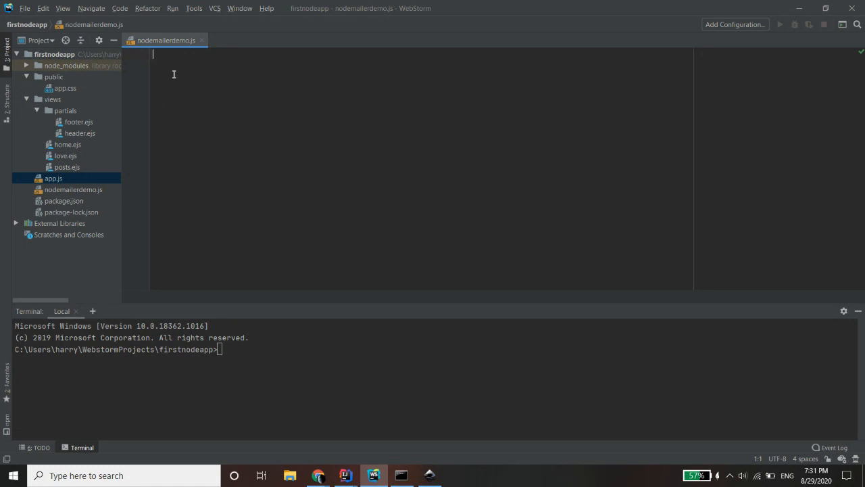
mouse_move(218, 290)
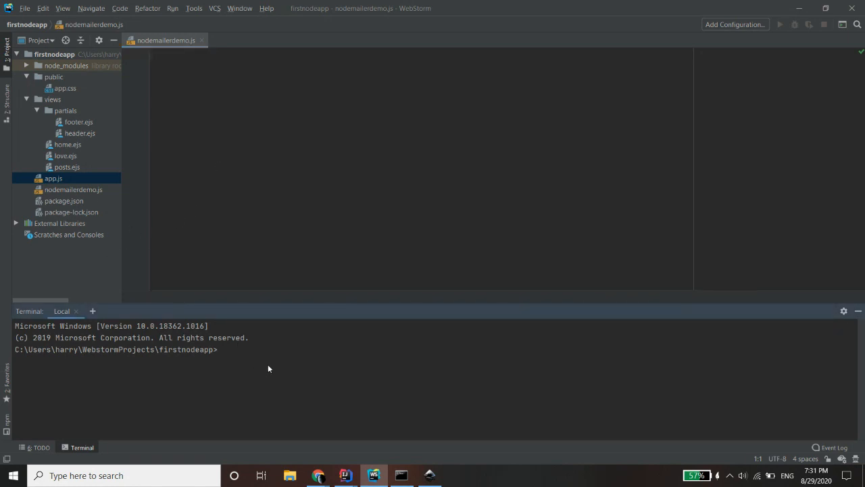
Run npm install nodemailer in the terminal, review the output, and begin typing 'const'.
text(npm)
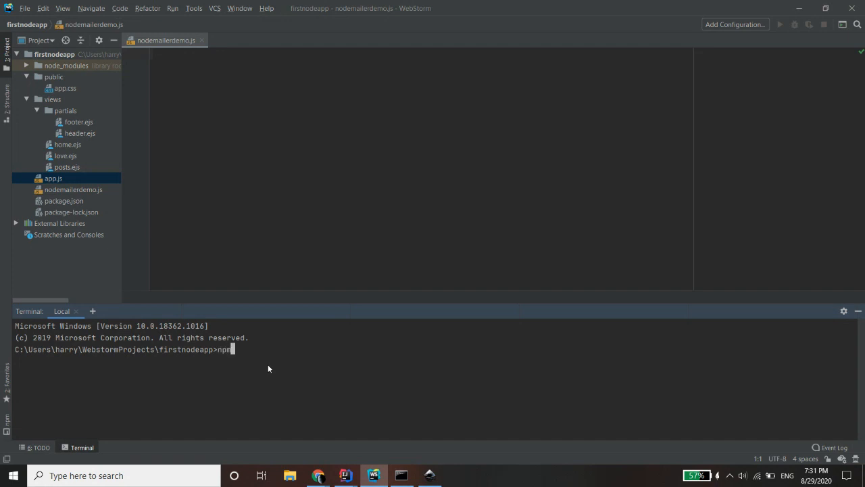
text(install nodem)
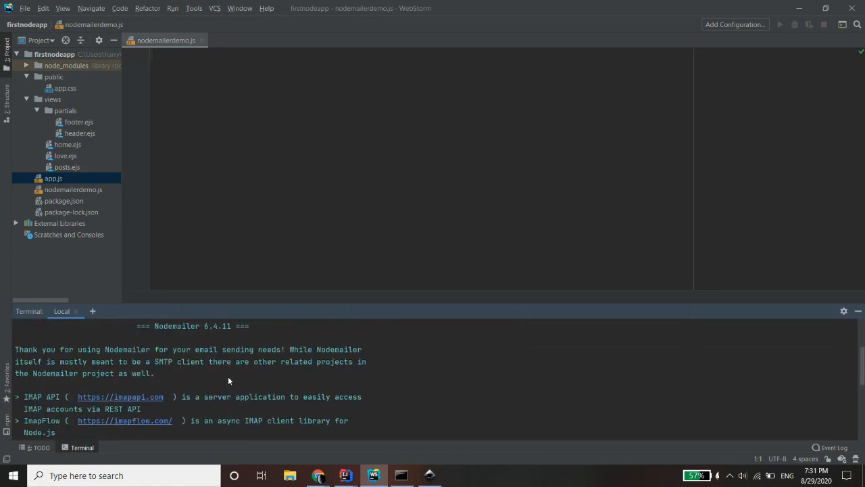
scroll(down, 3)
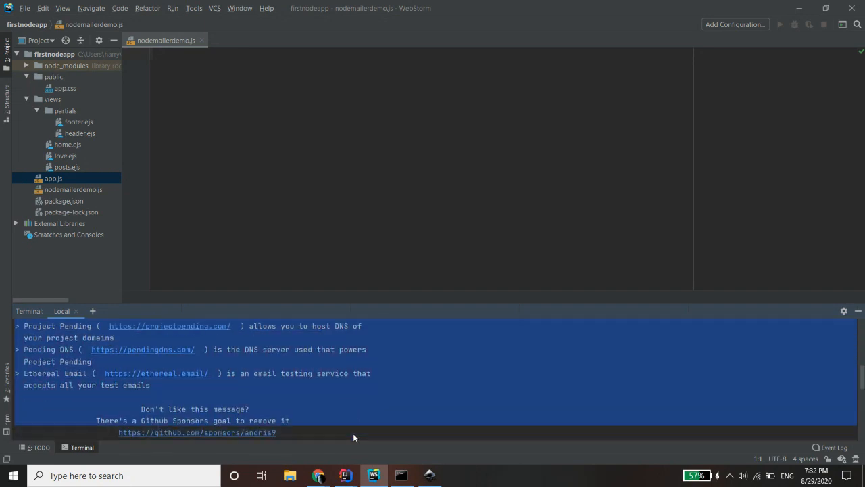
scroll(down, 3)
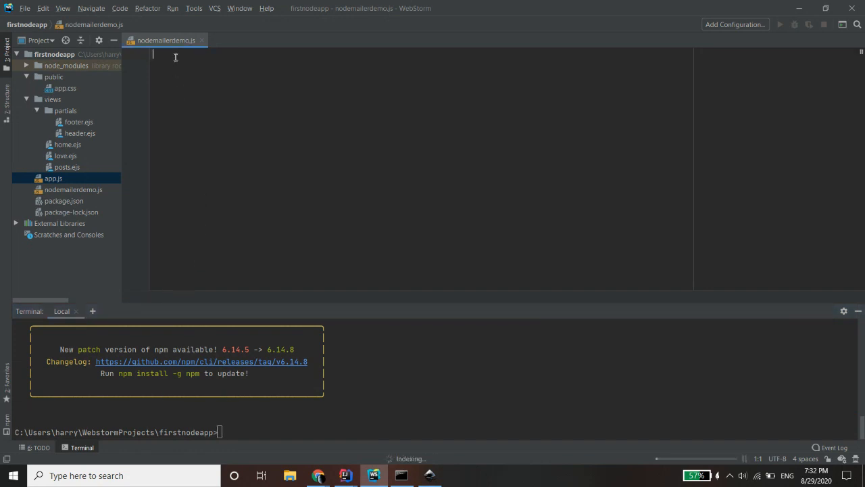
text(const nodemailer)
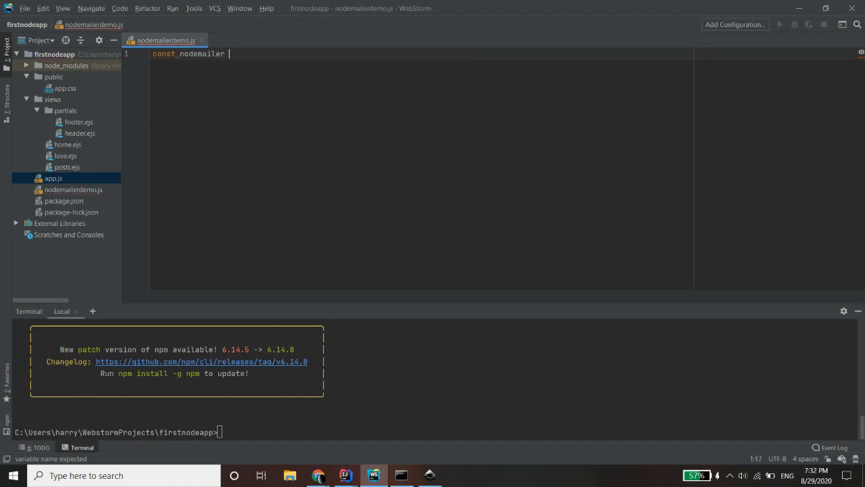
Complete the line const nodemailer = require('nodemailer'); and start a new line below.
text(= require)
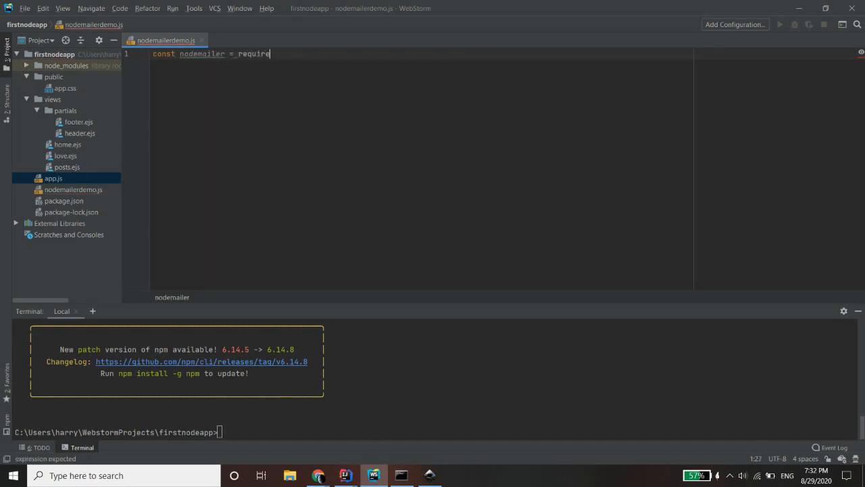
text(())
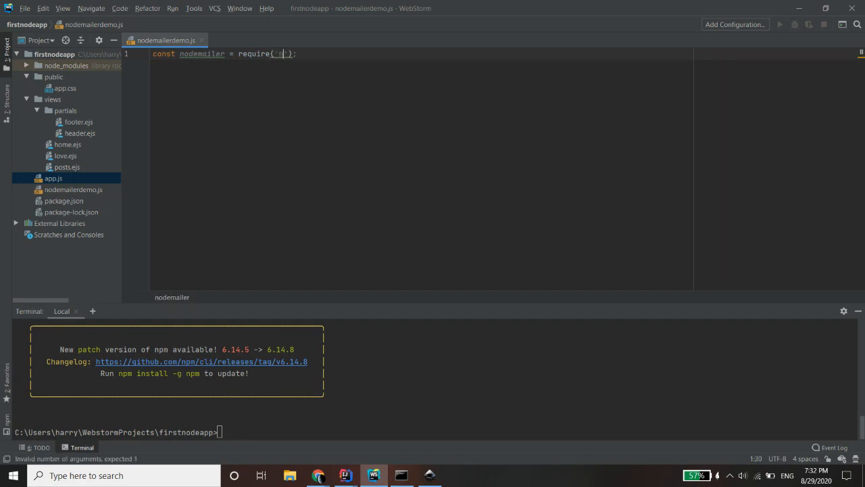
text(nodemailer)
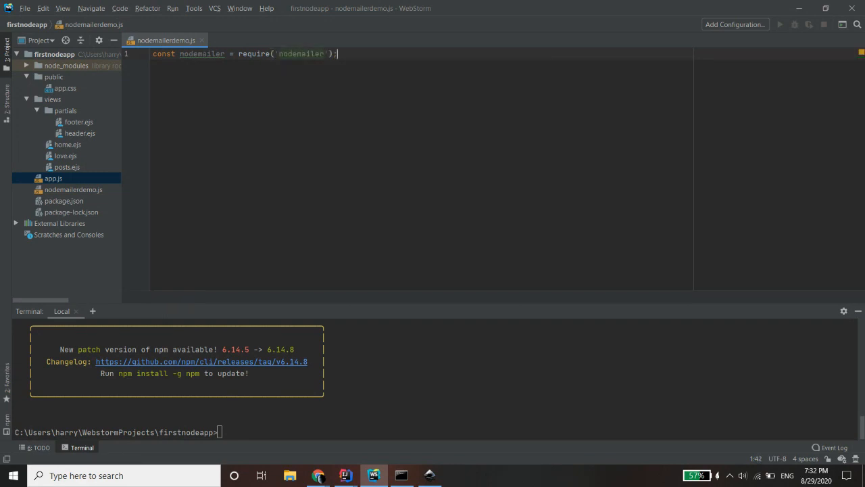
key(Enter)
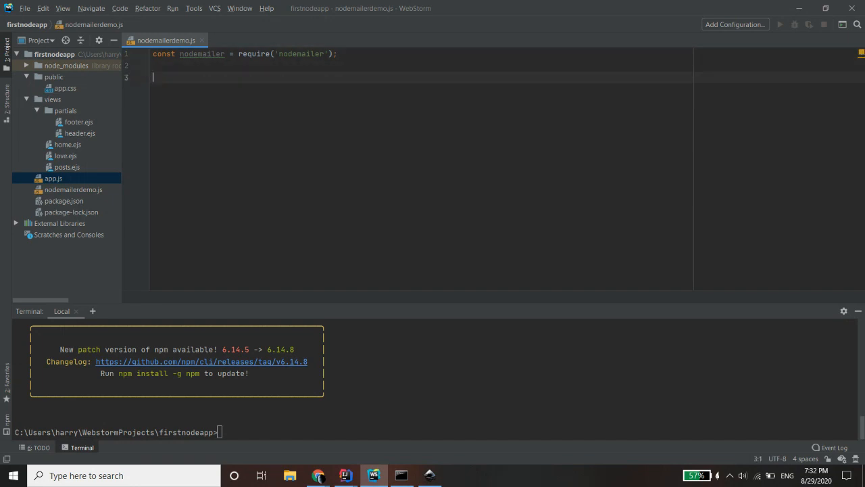
mouse_move(219, 112)
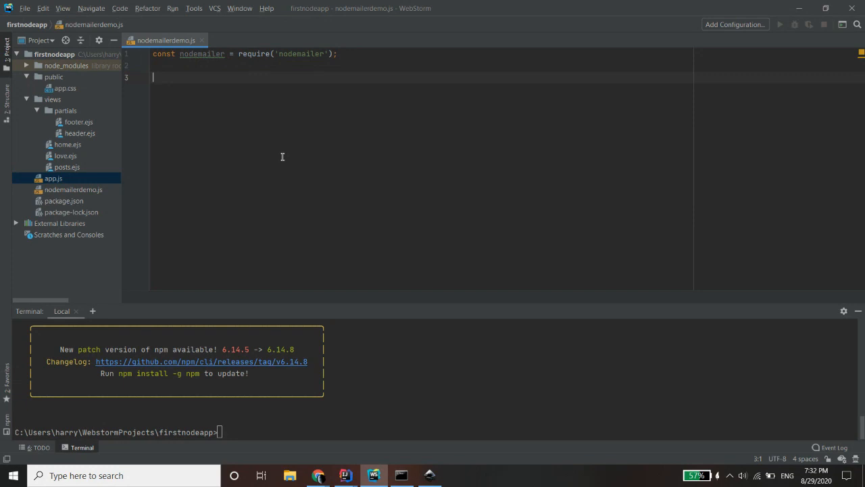
Define const transporter = nodemailer.createTransport(), picked from code completion.
text(const tr)
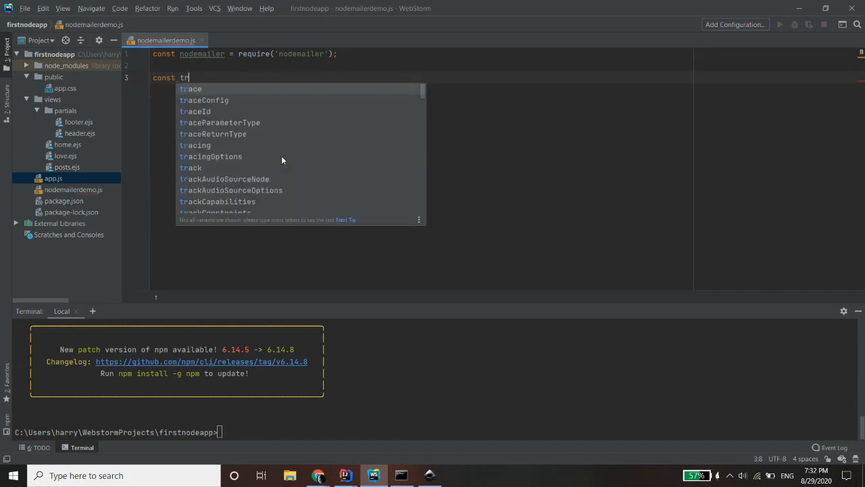
text(ansporter)
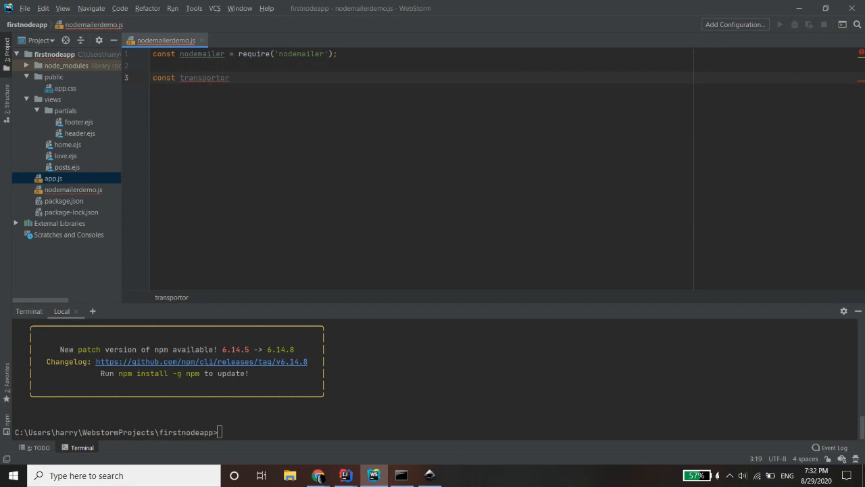
text(=)
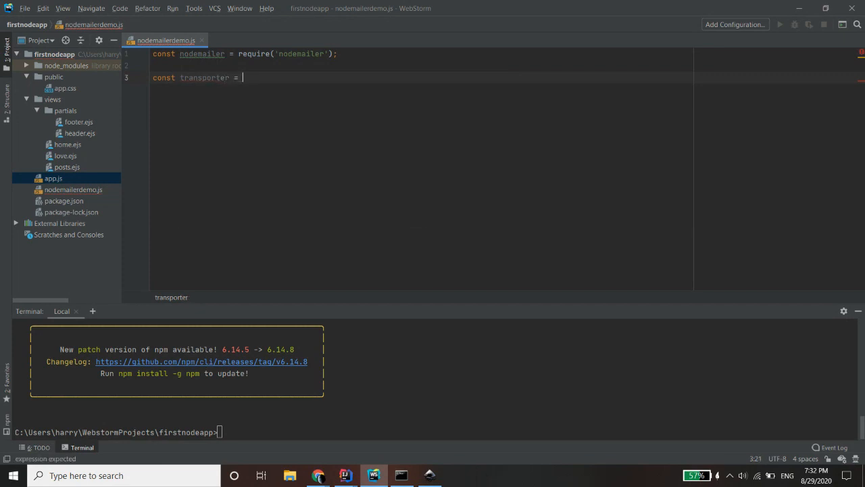
text(nodemailer)
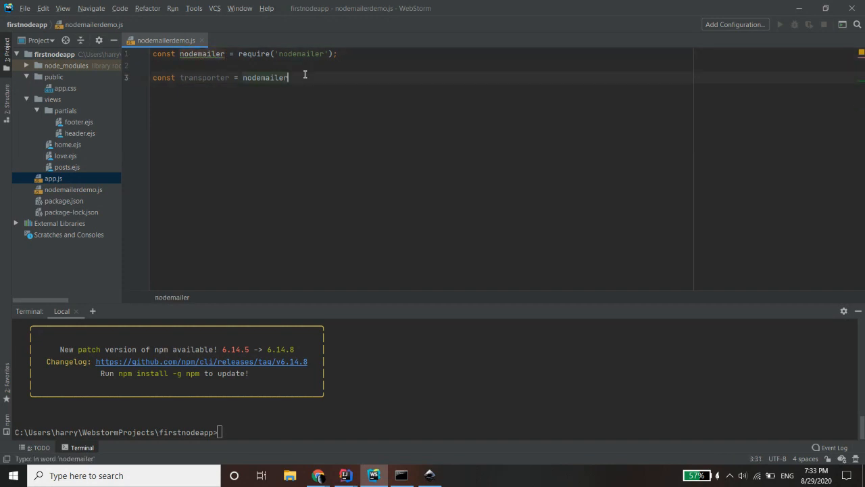
text(.create)
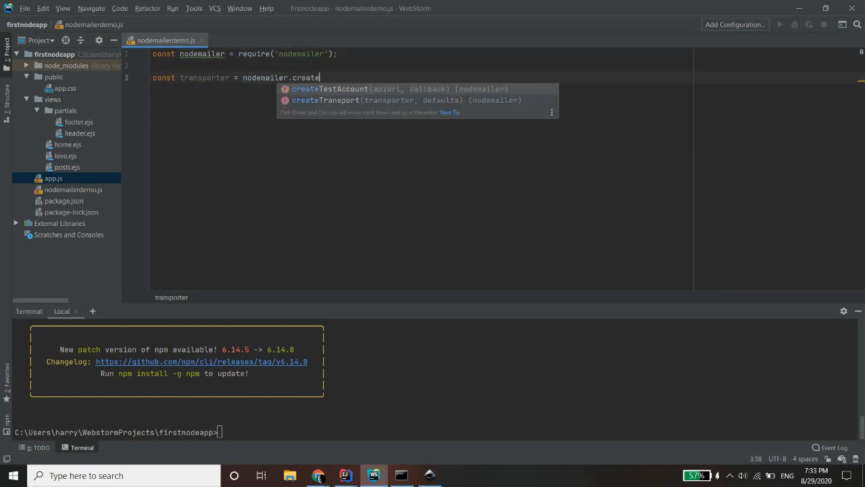
click(325, 100)
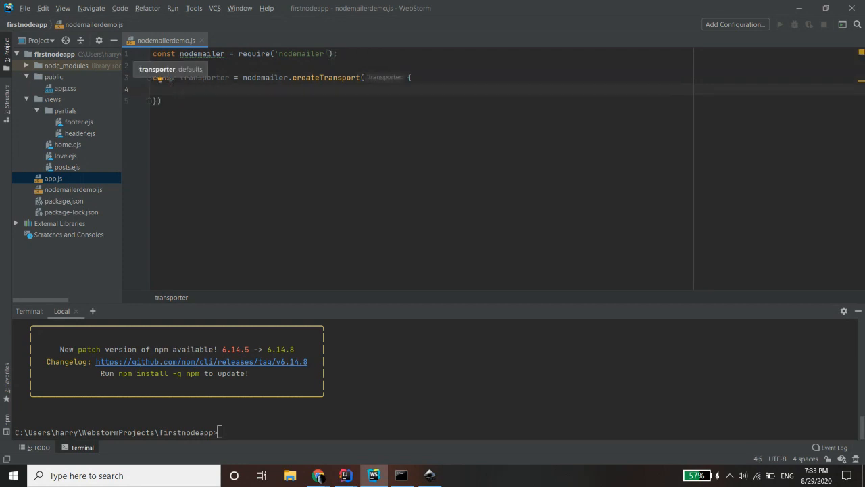
Set service to "hotmail" and open an auth block with a user field.
text(service:)
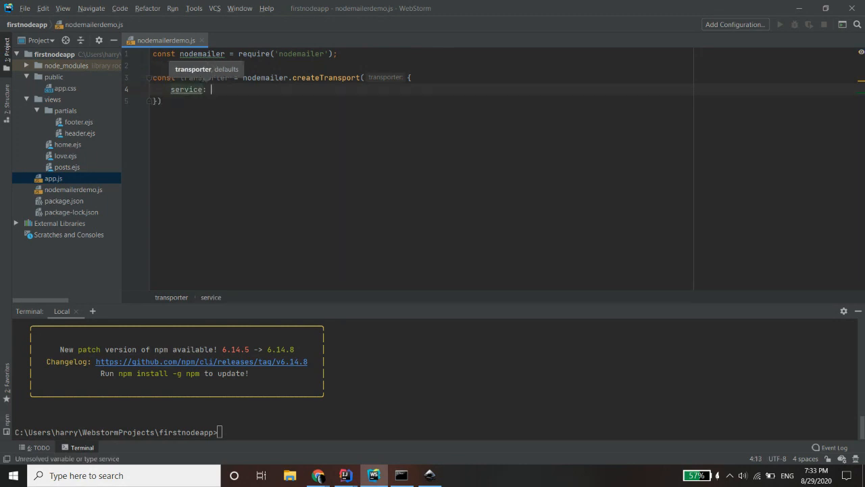
text("hotmail",)
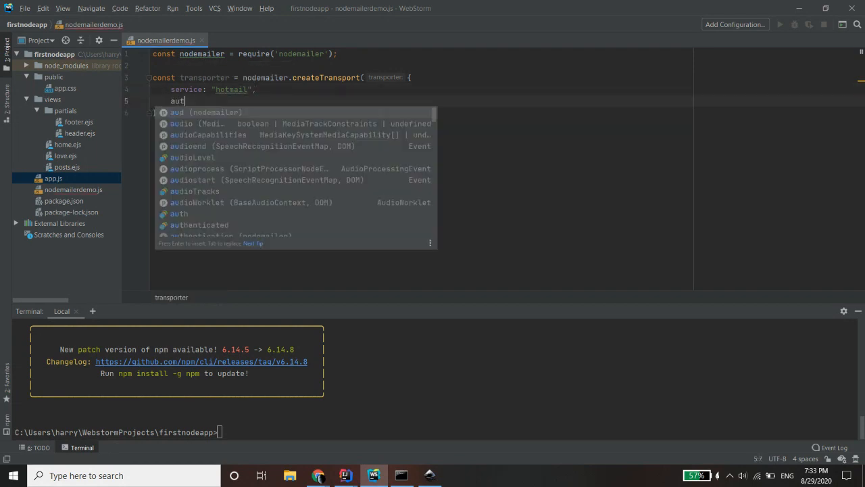
text(h{)
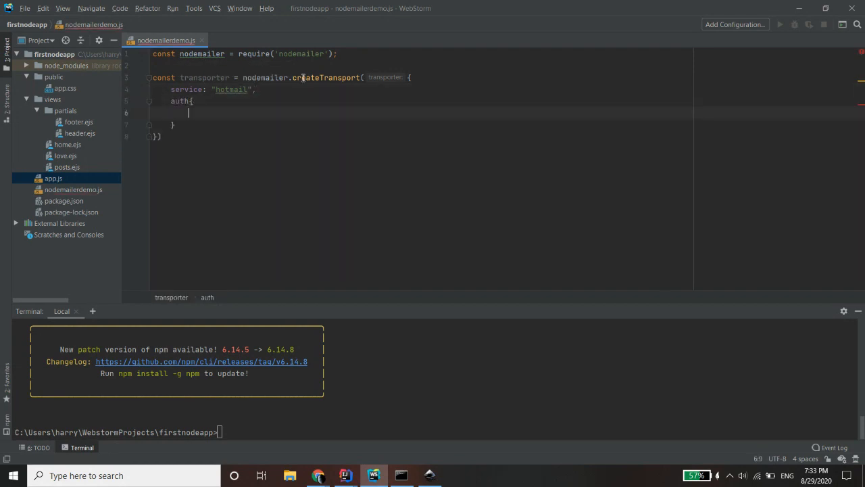
text(use)
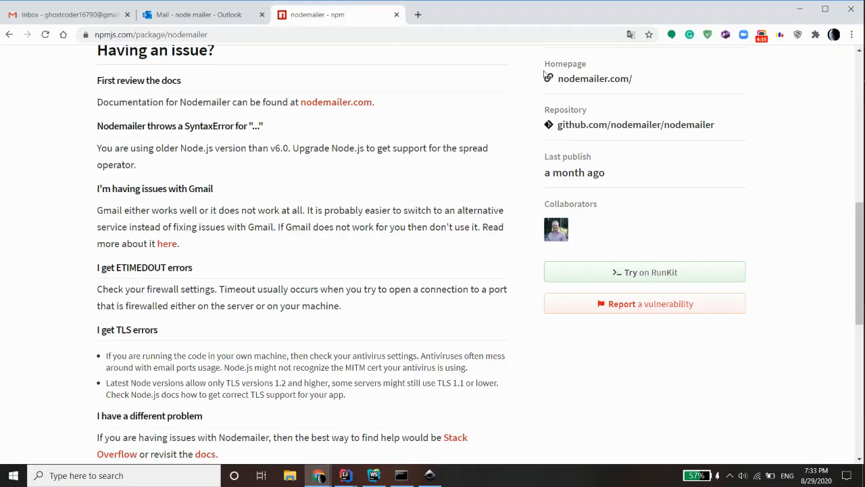
click(199, 14)
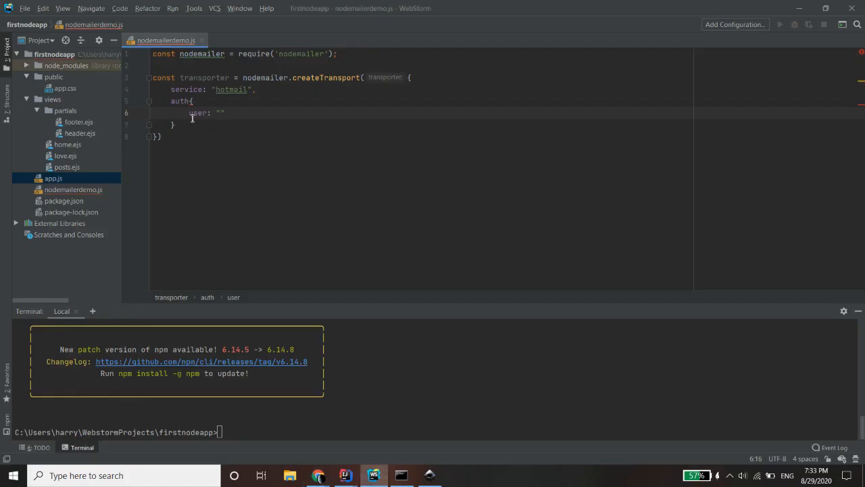
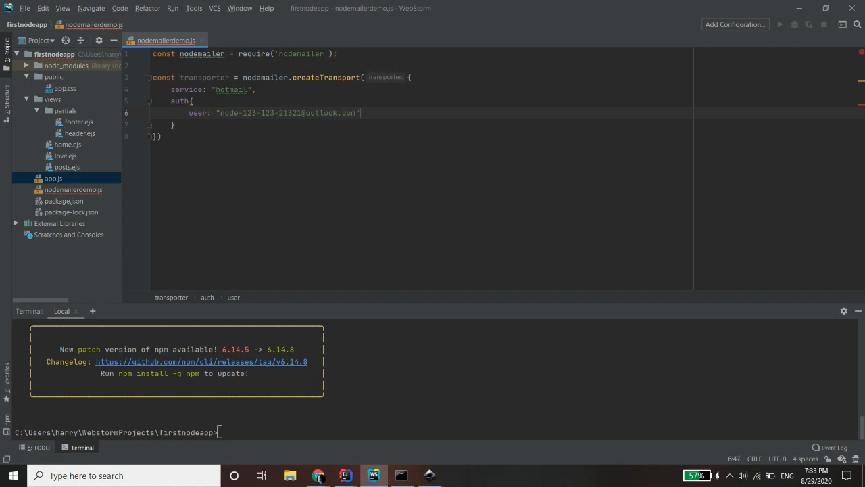
text(,)
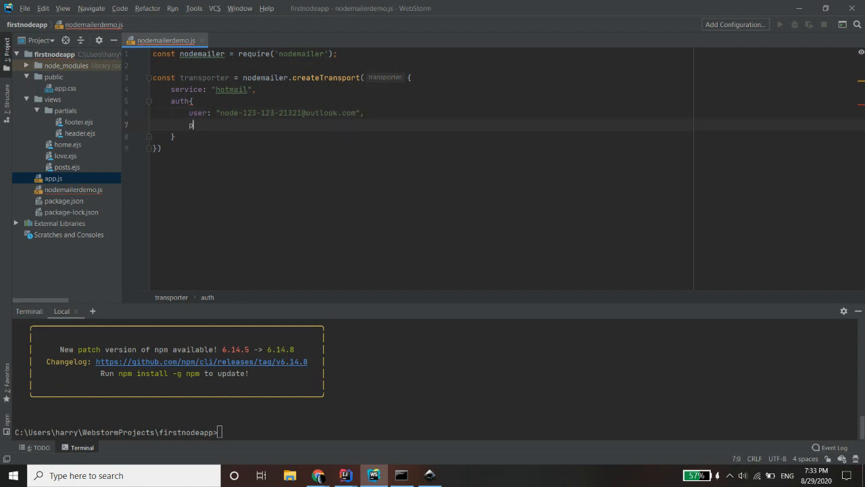
text(ass:)
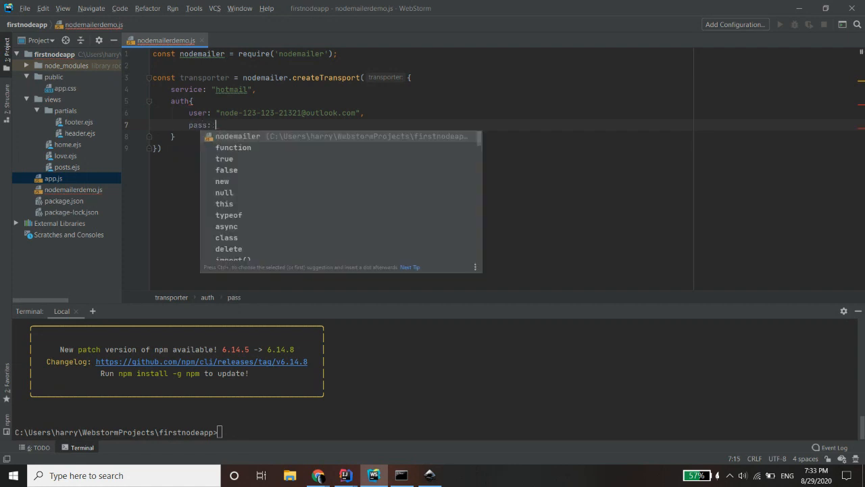
text(")
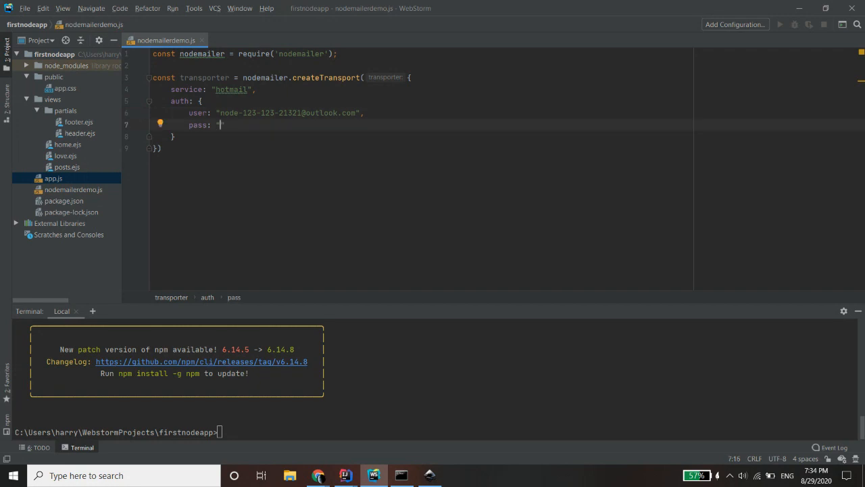
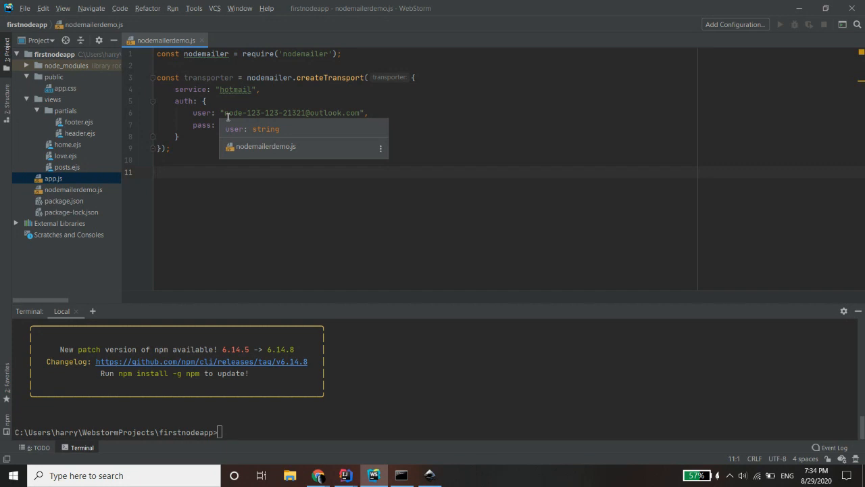
Create a mail options object with the from and to addresses.
text(const)
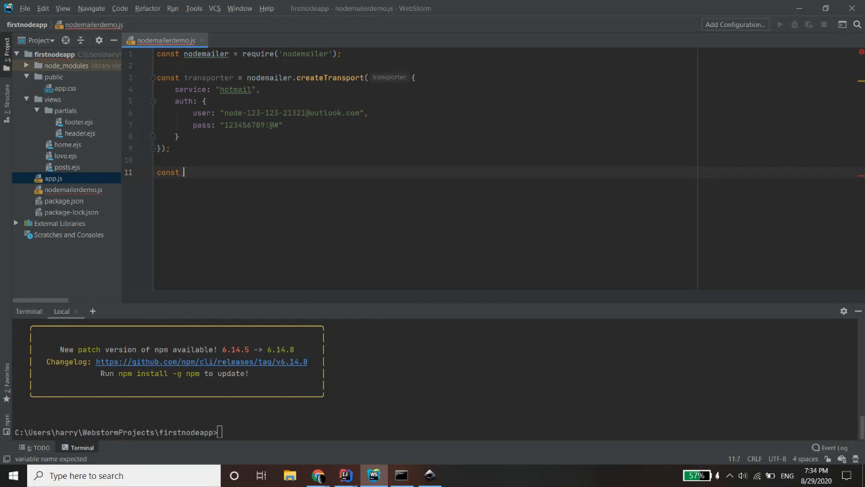
text(mail)
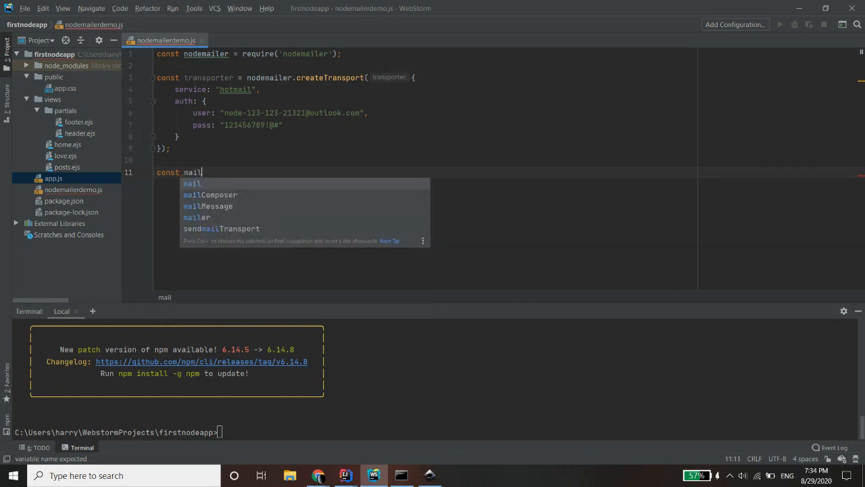
text(options)
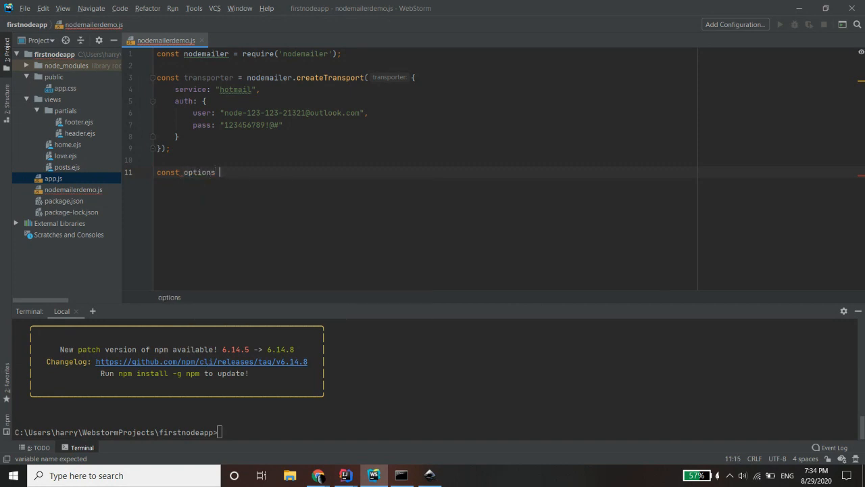
text(=)
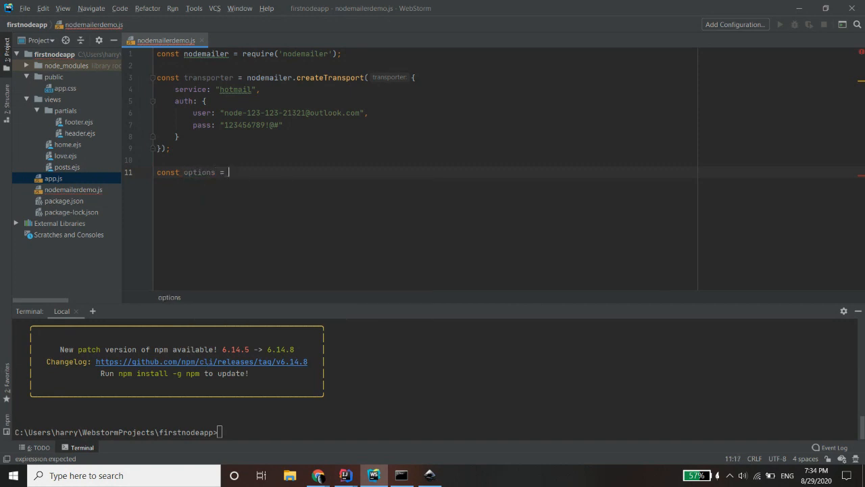
text({)
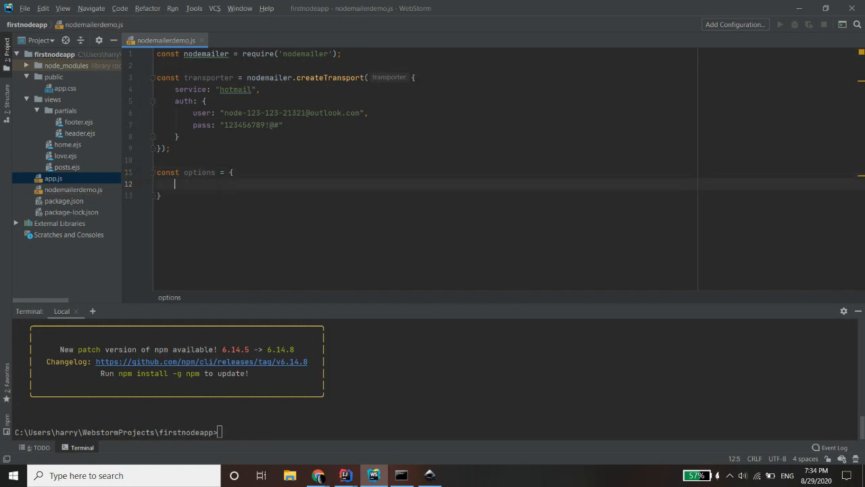
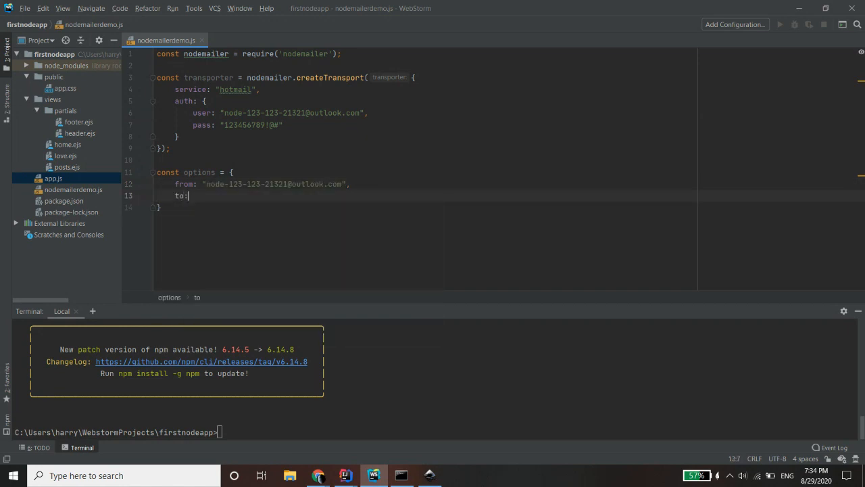
text("ghos")
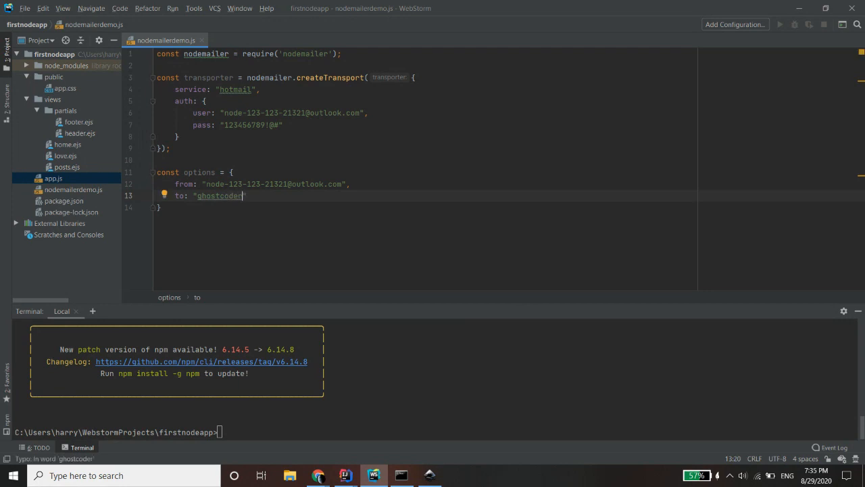
text(14)
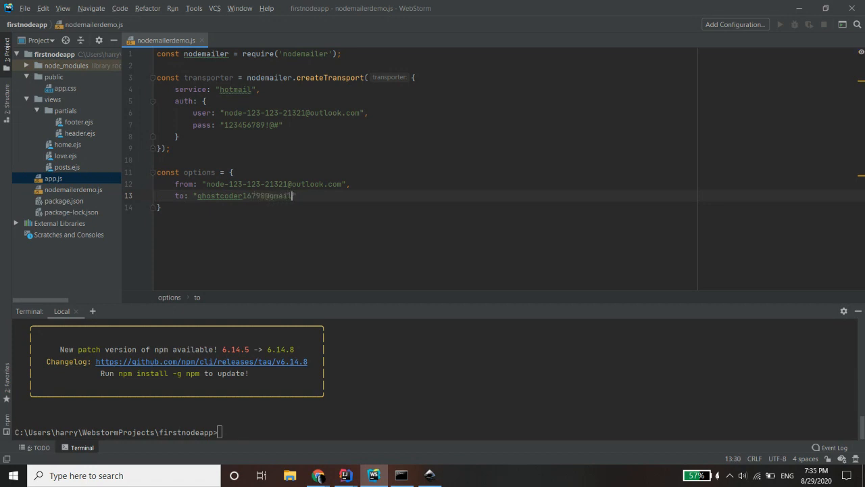
text(.com)
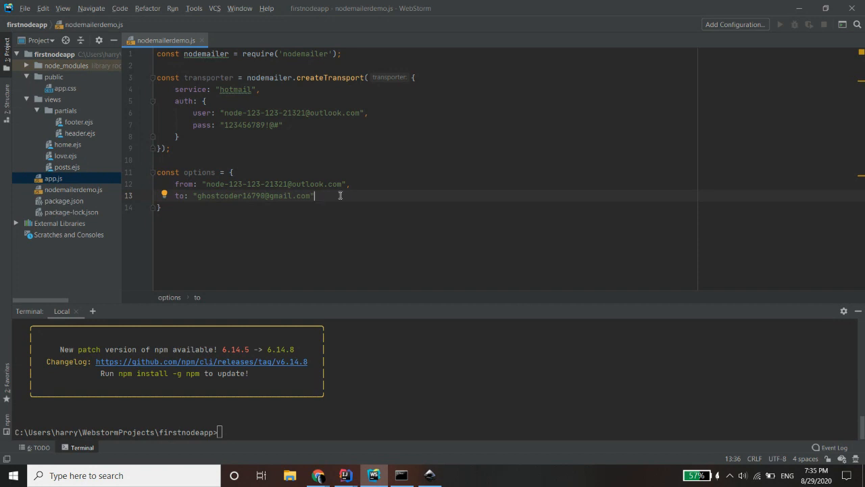
Add subject "Sending email with node.js!" and text "wow! That's simple!" to the options.
text(subject:)
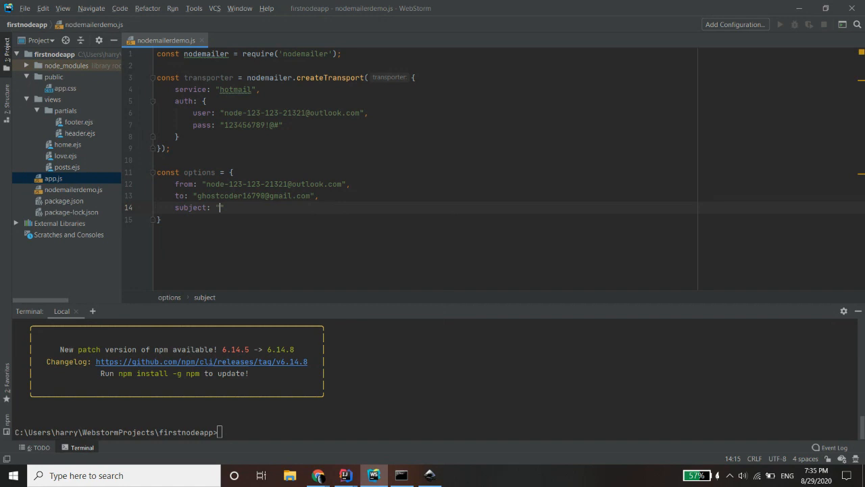
text(Sending email)
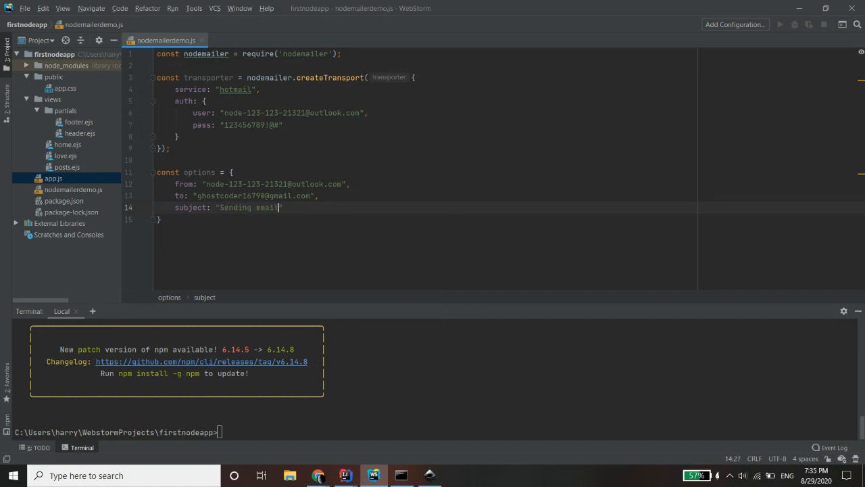
text(with)
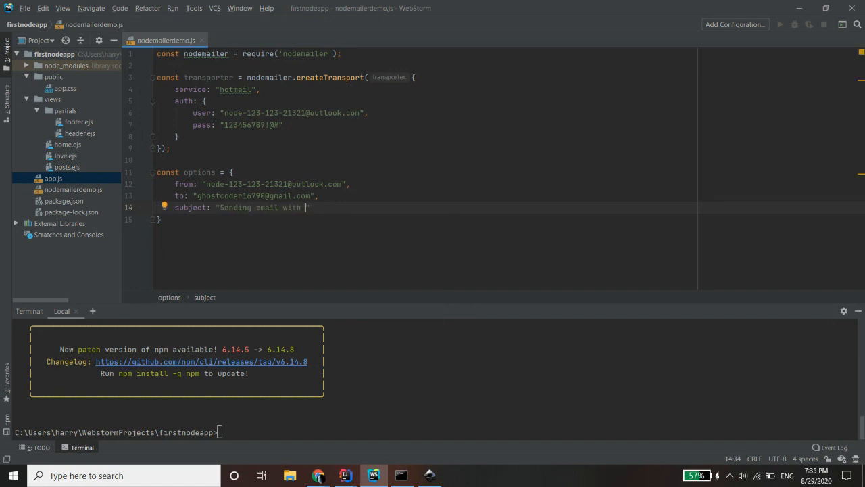
text(node.js!")
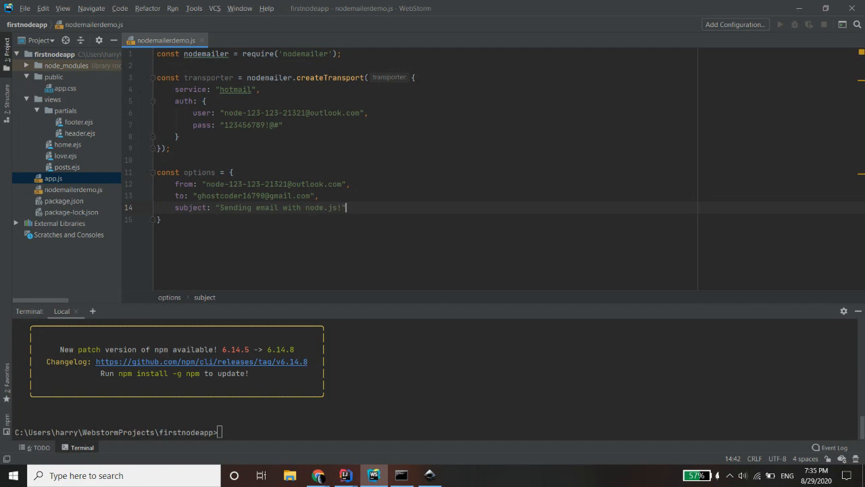
text(text:)
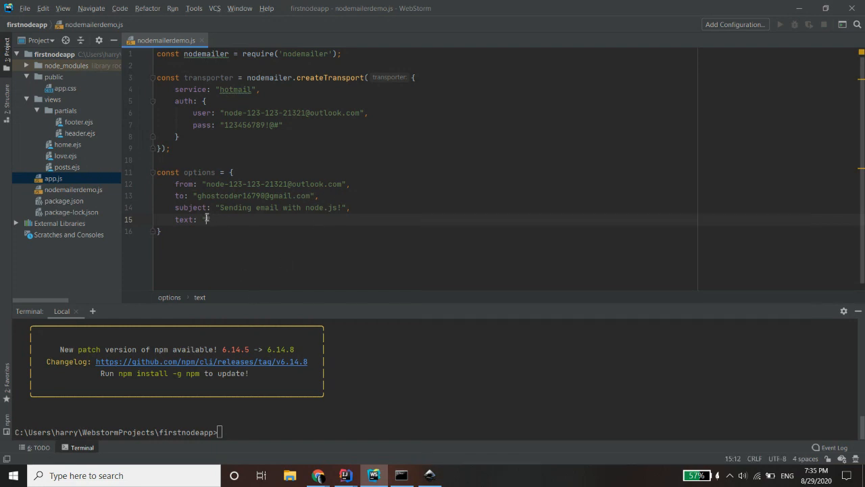
text(wow! That")
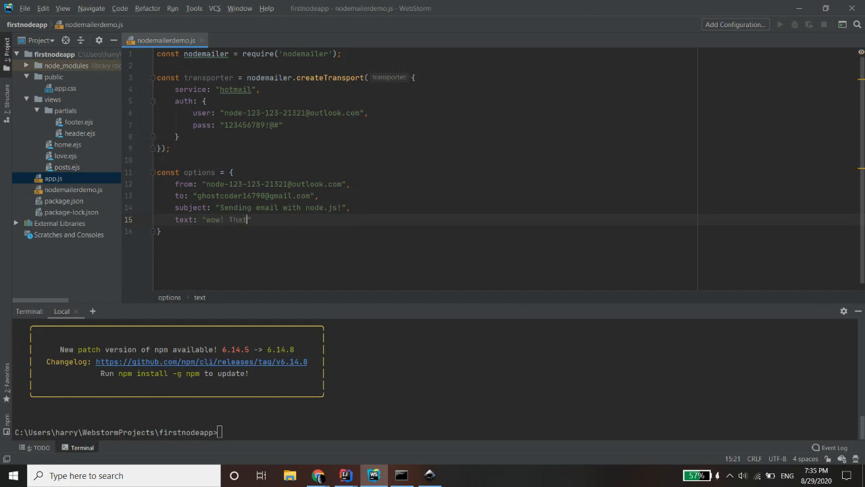
text('s simple!)
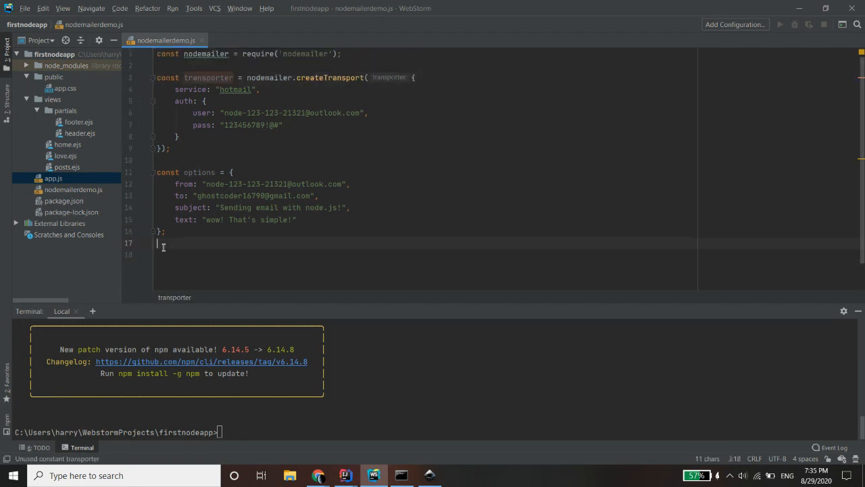
Call transporter.sendMail with options and a callback that returns on error.
text(transporter)
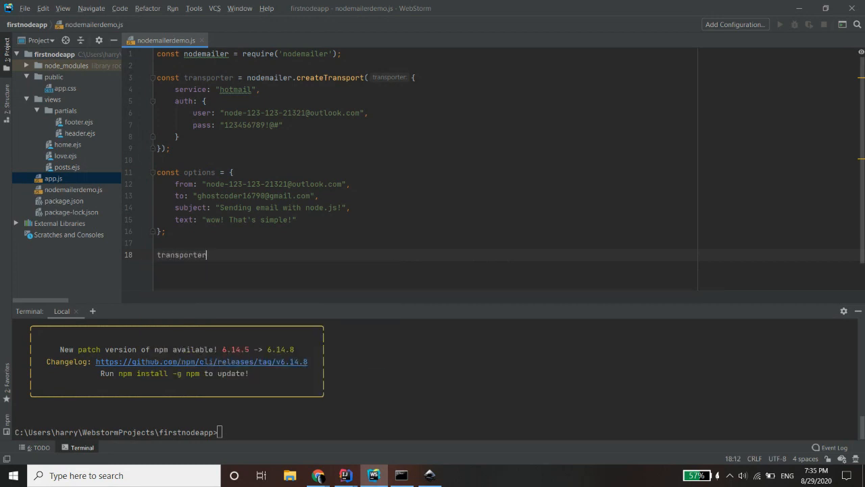
text(.sendMail())
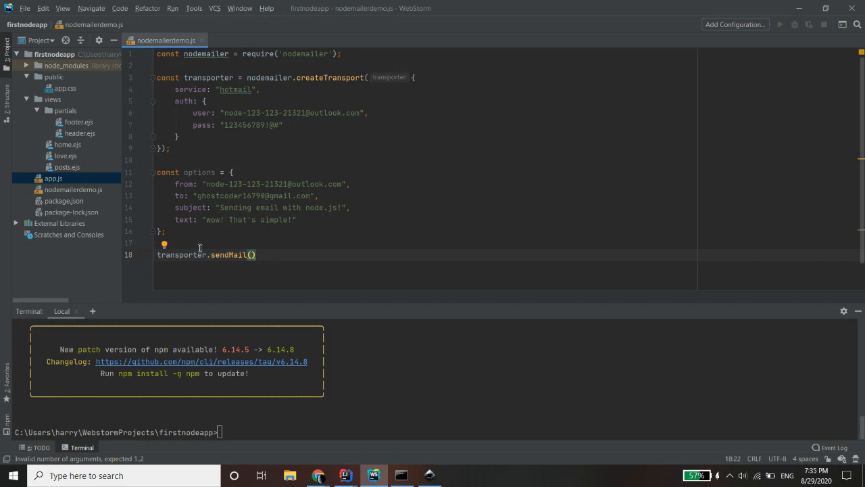
text(options, function ()
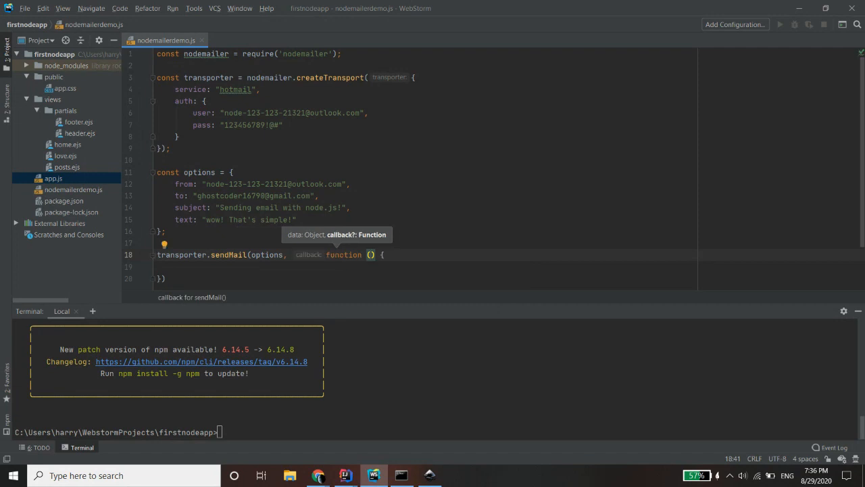
text(err, info)
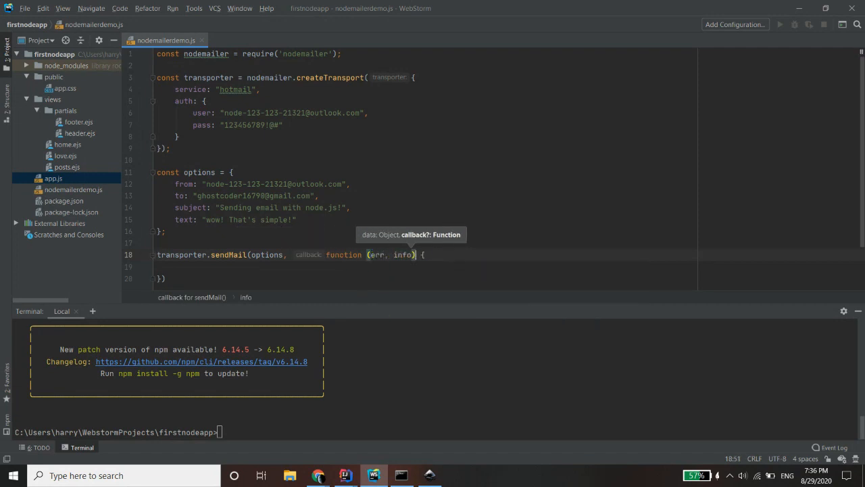
text(if)
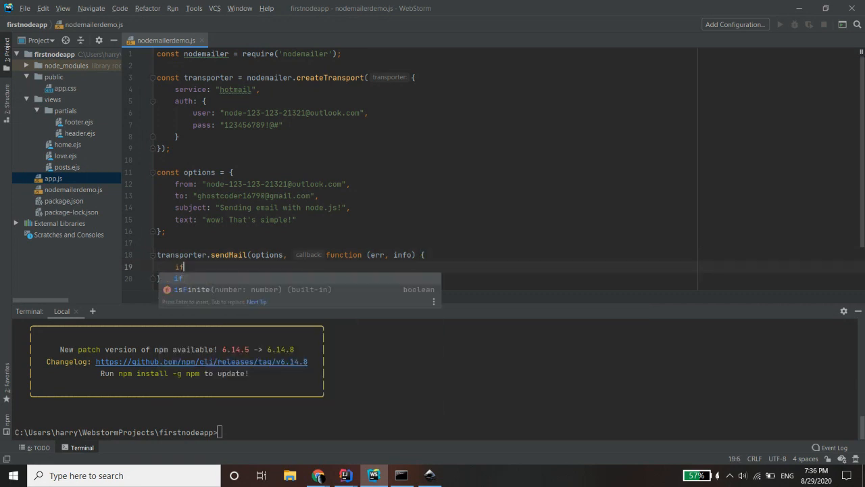
text((err){)
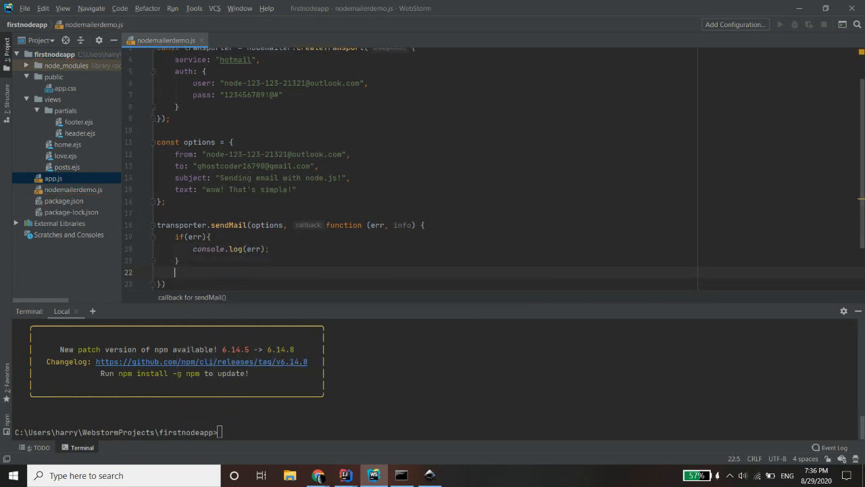
text(return;)
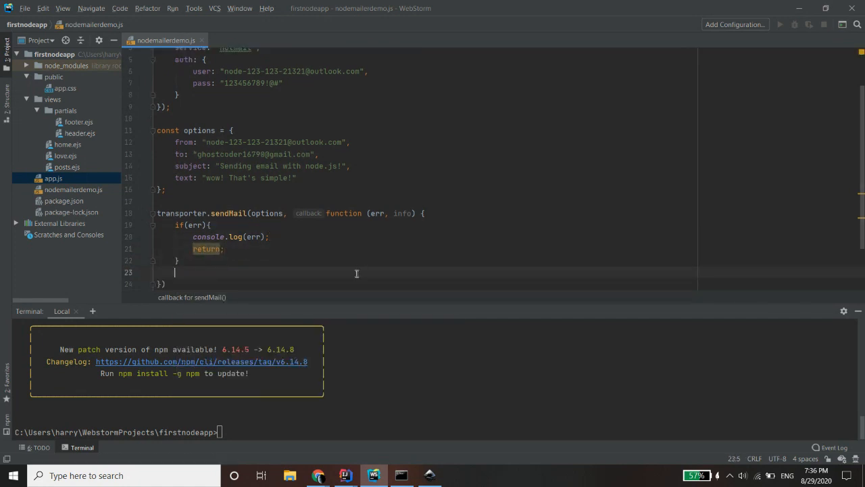
Add console.log(info.response); inside the sendMail callback.
text(c)
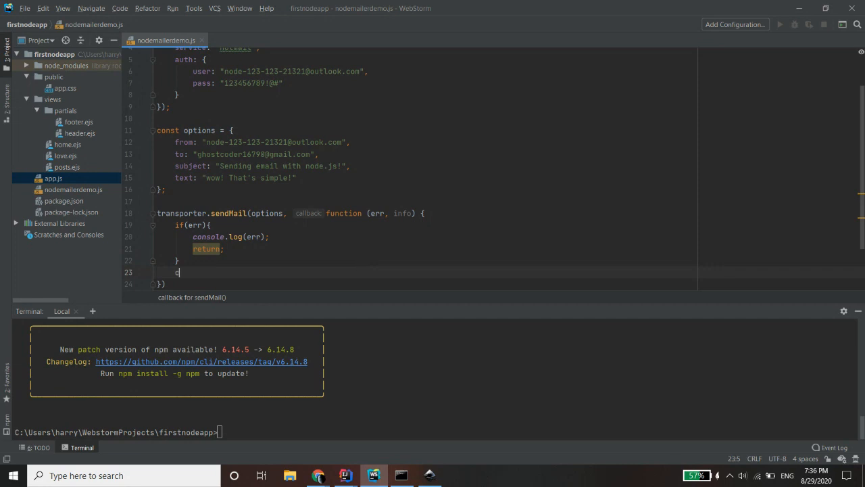
text(console.log())
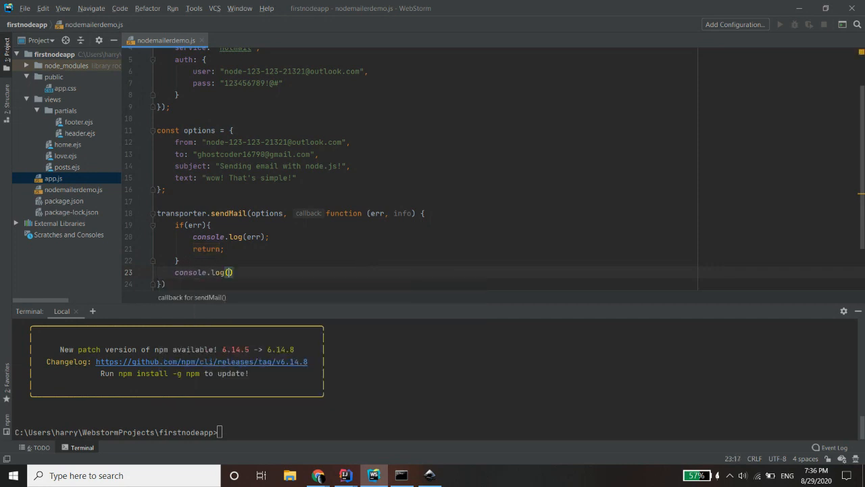
text(info.return)
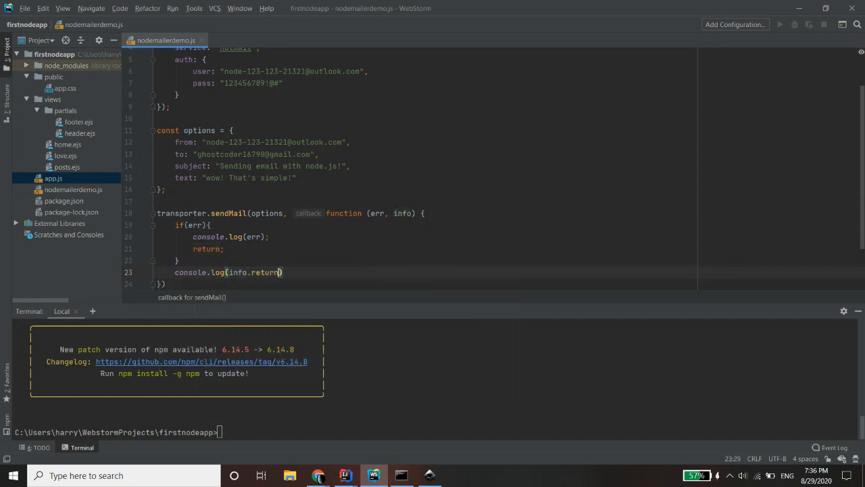
text(response)
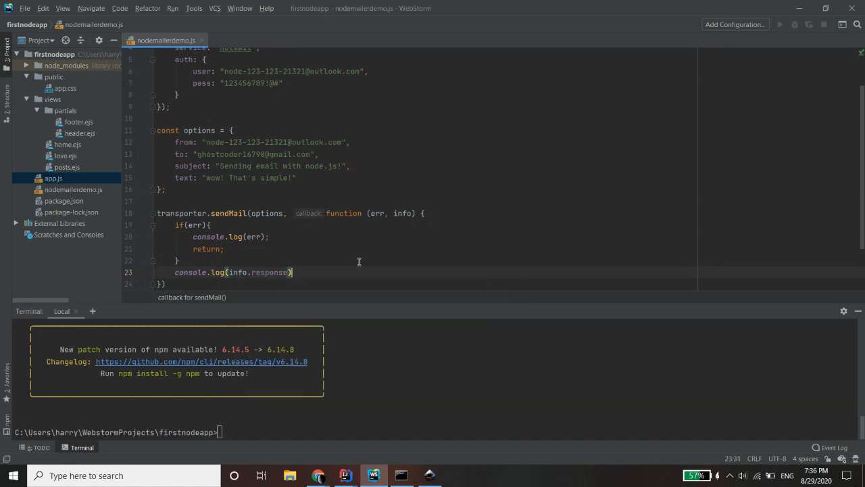
text(;)
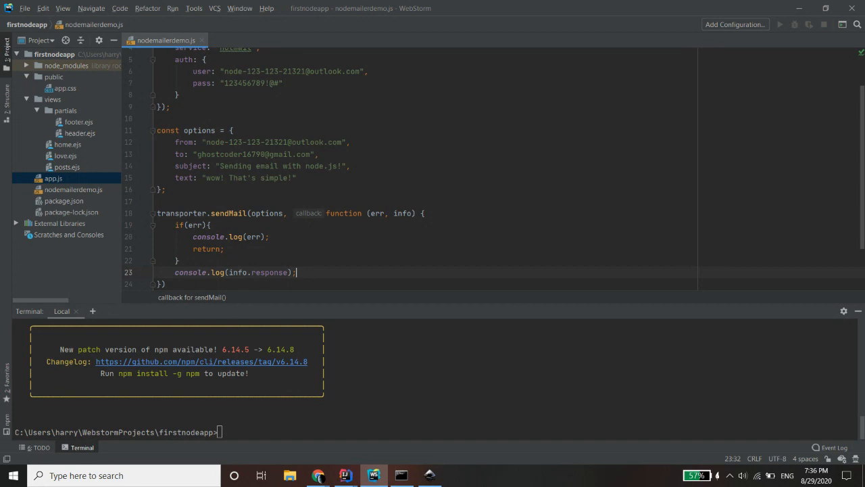
mouse_move(361, 265)
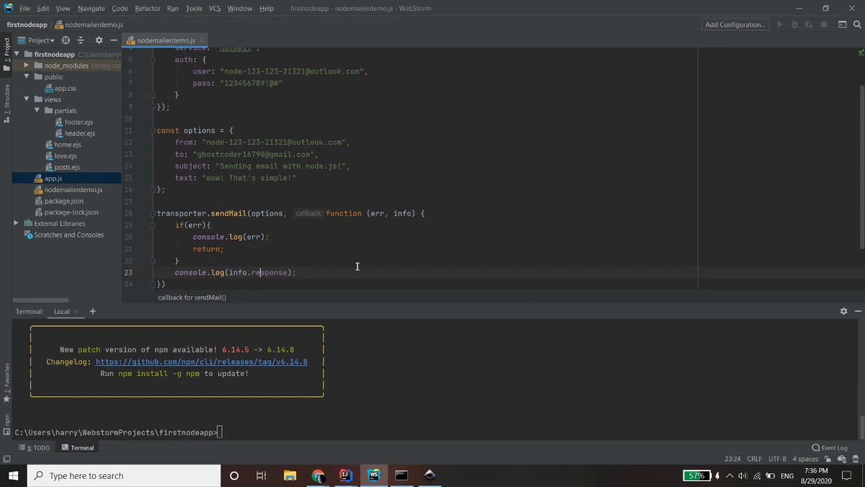
text(S)
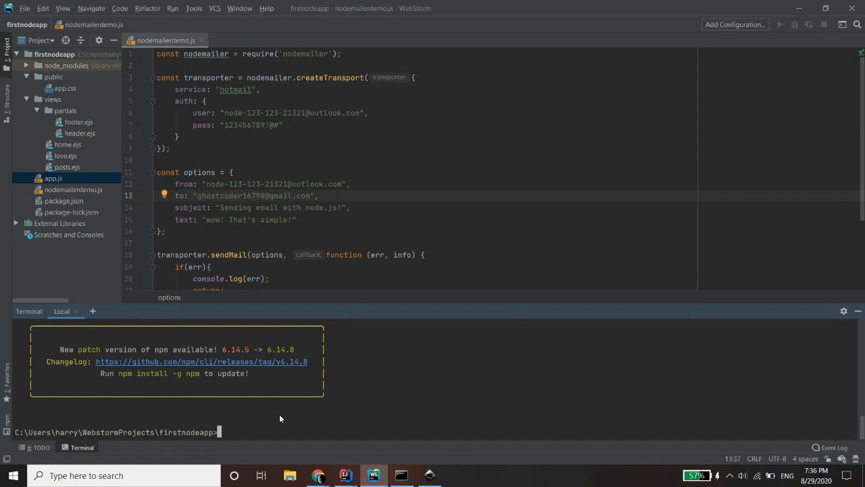
Type the node run command for the mailing script in the WebStorm terminal.
text(node app)
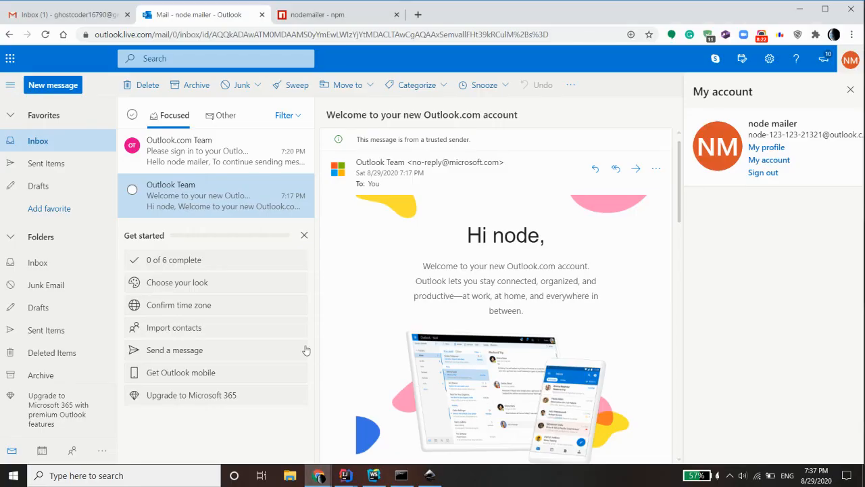
Read the Outlook.com Team 'Please sign in to your Outlook.com account' message, then return to WebStorm.
click(203, 150)
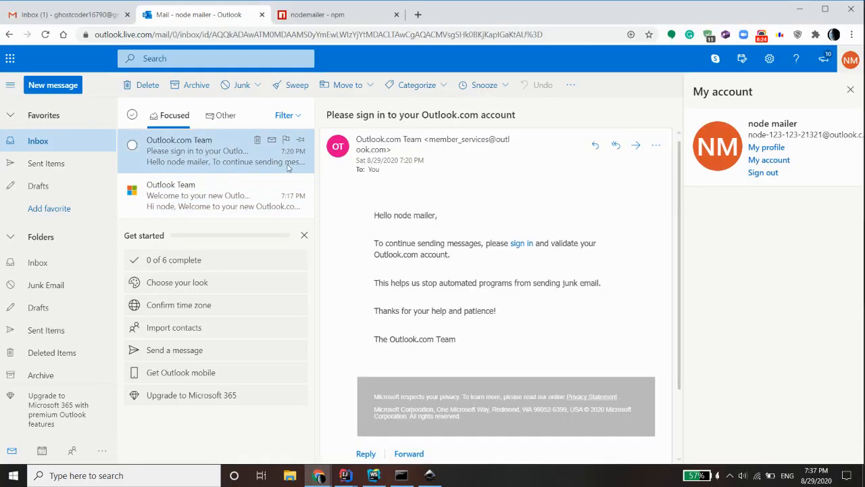
mouse_move(442, 263)
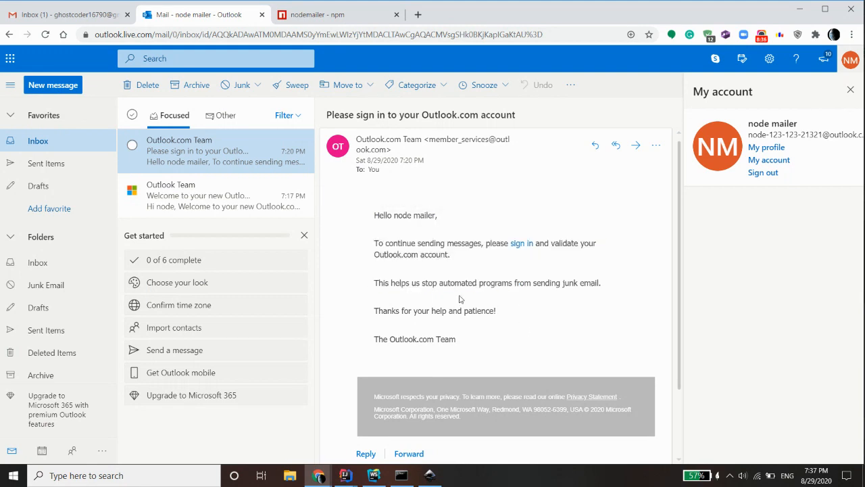
mouse_move(517, 348)
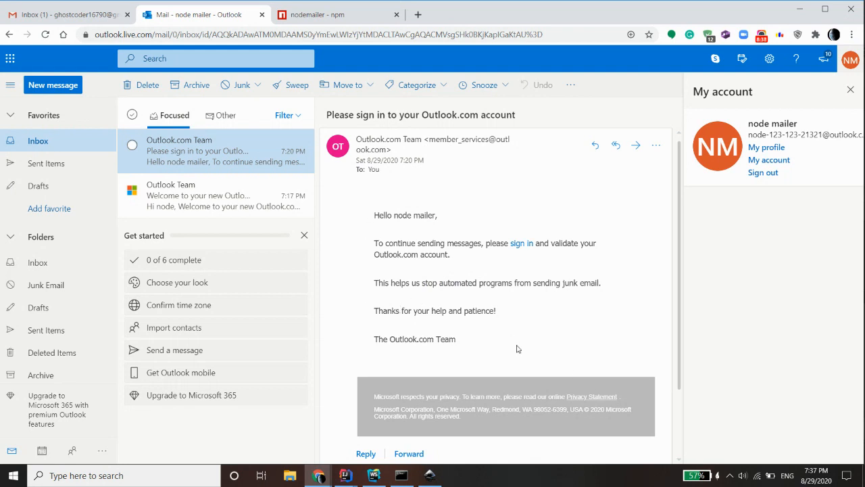
mouse_move(476, 328)
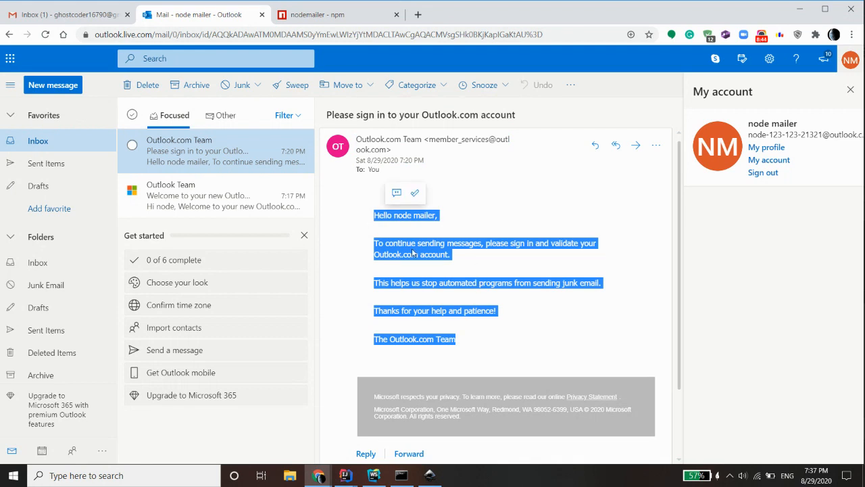
click(517, 243)
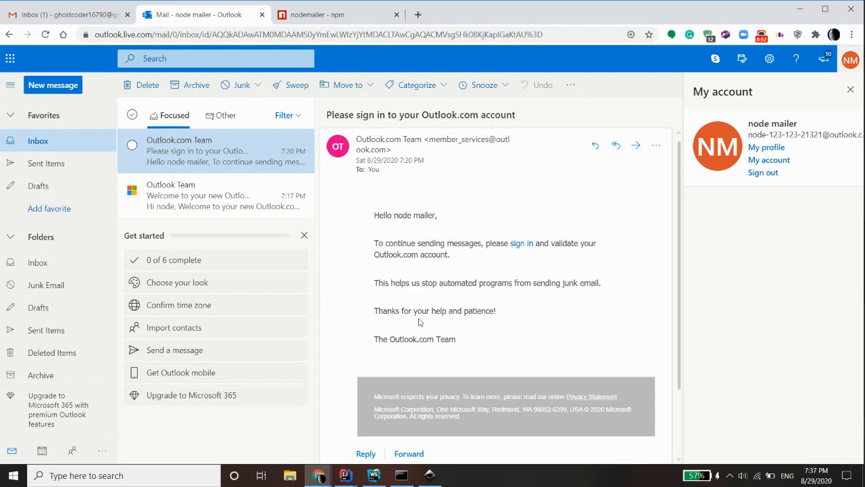
scroll(down, 3)
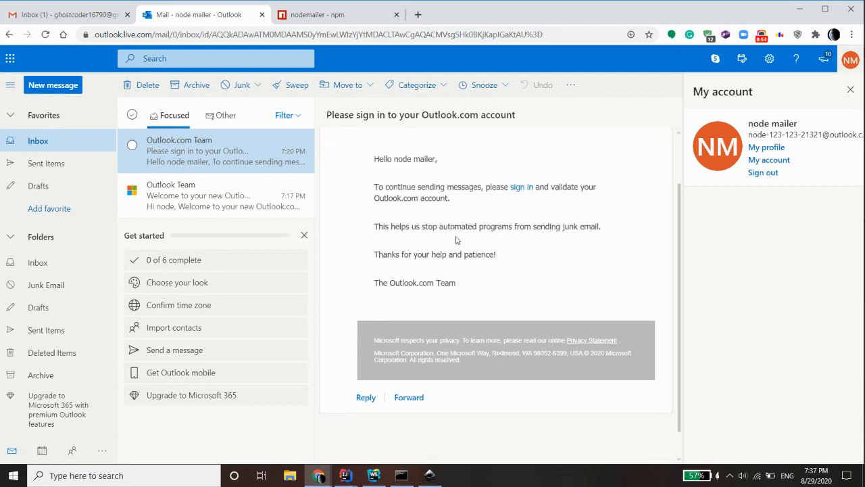
mouse_move(491, 275)
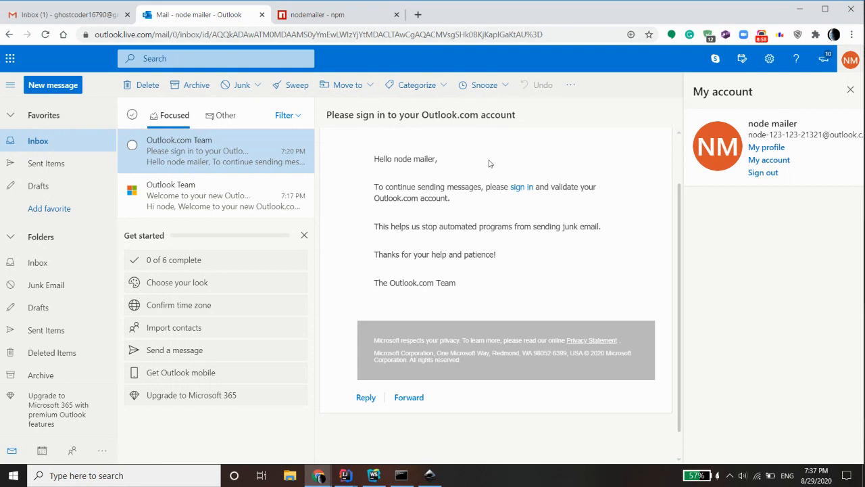
mouse_move(396, 222)
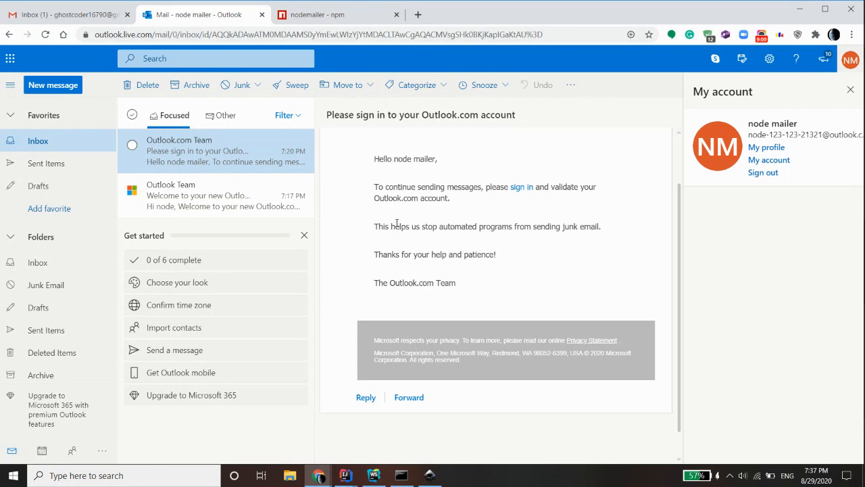
mouse_move(522, 186)
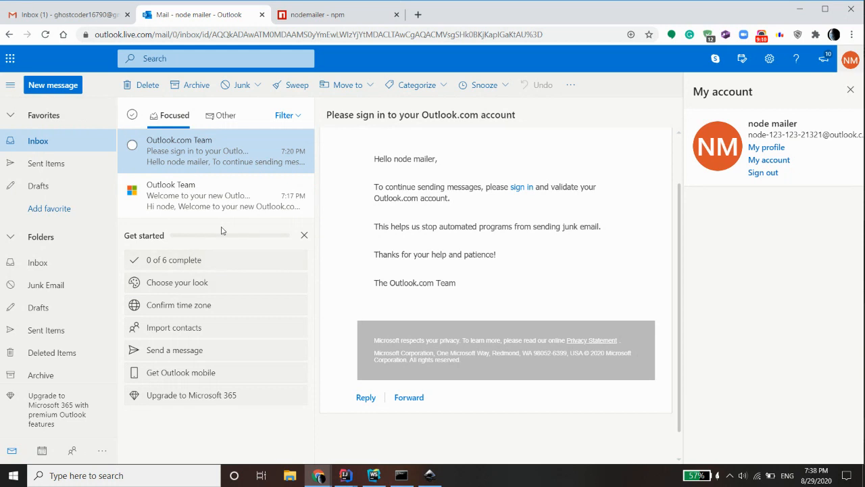
click(345, 475)
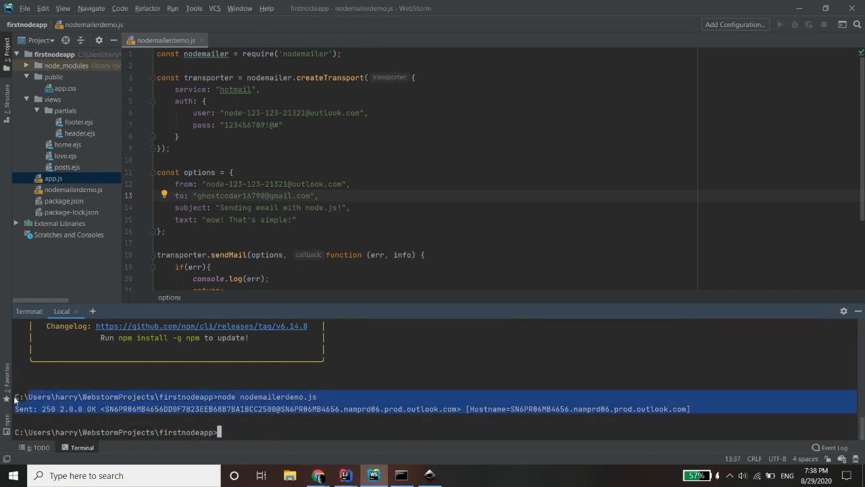
mouse_move(318, 475)
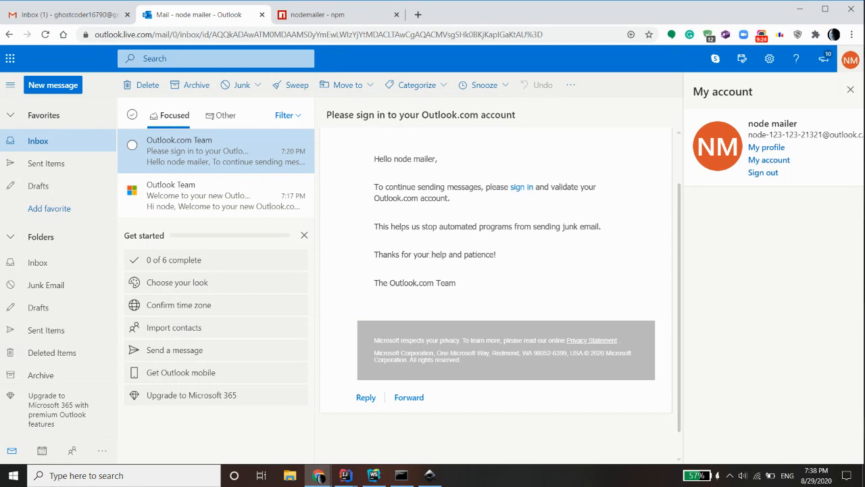
click(373, 475)
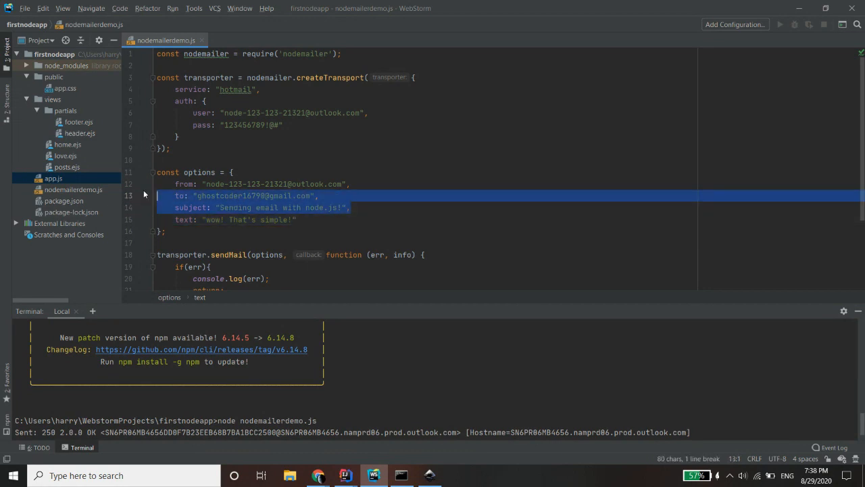
click(311, 195)
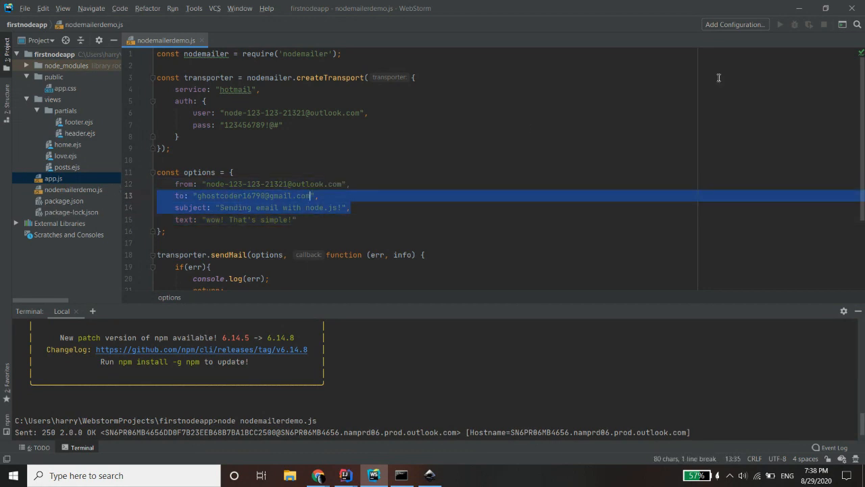
click(317, 475)
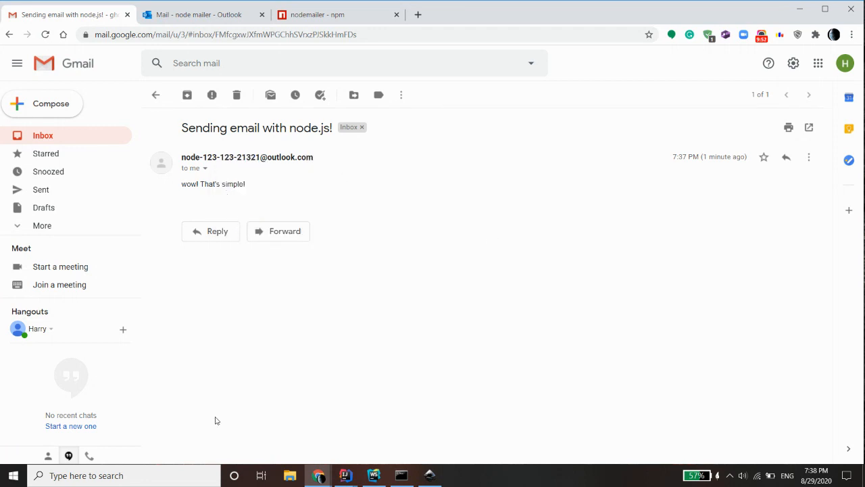
Go back to the Gmail inbox listing 'Sending email with node.js!' and check for new mail.
click(373, 476)
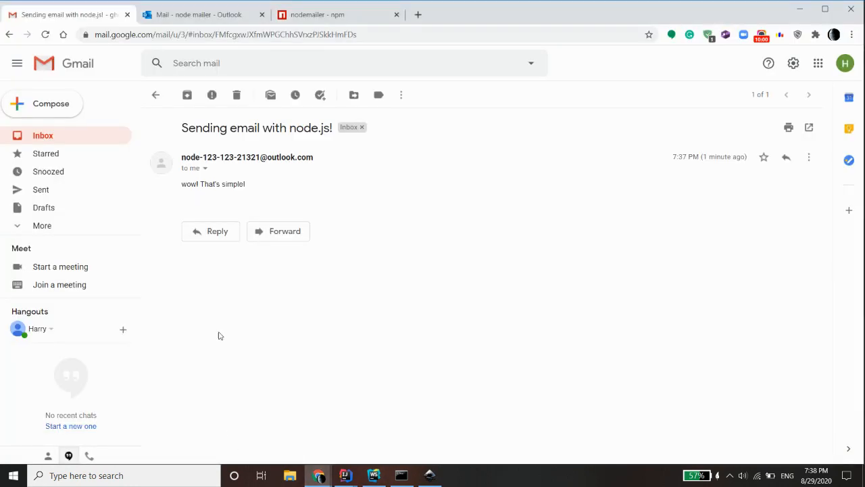
click(155, 95)
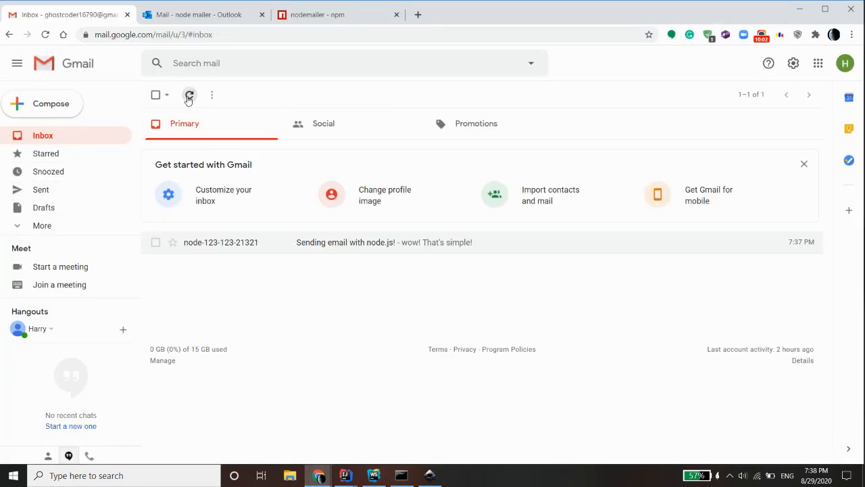
click(373, 475)
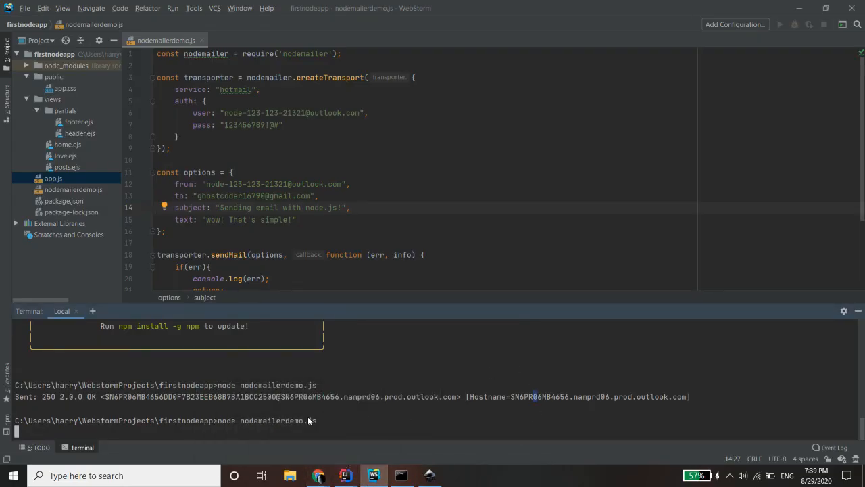
Rerun node nodemailerdemo.js in the terminal to send a second copy.
key(enter)
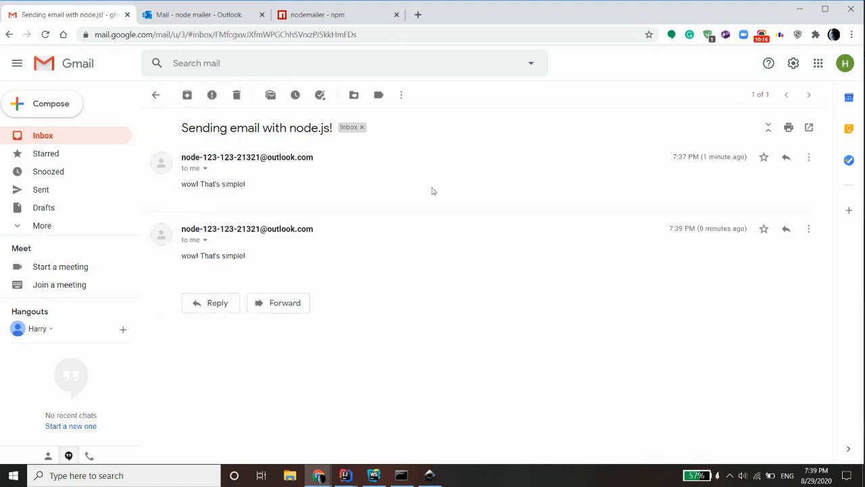
mouse_move(572, 322)
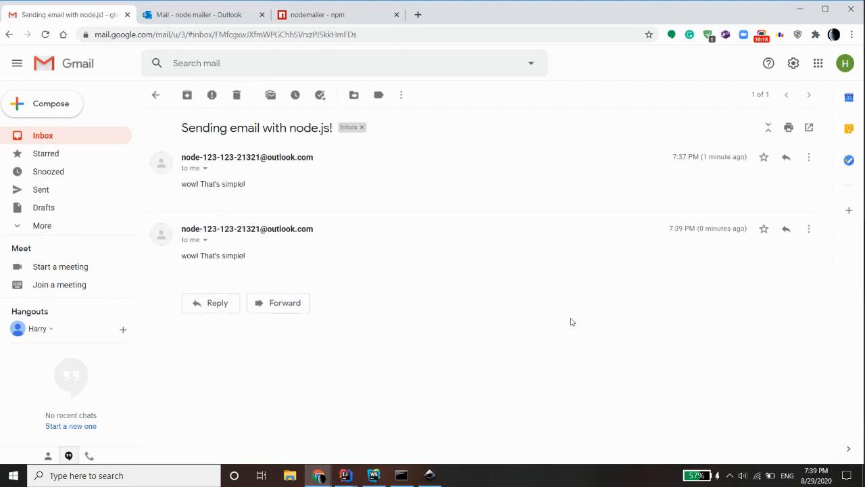
mouse_move(482, 286)
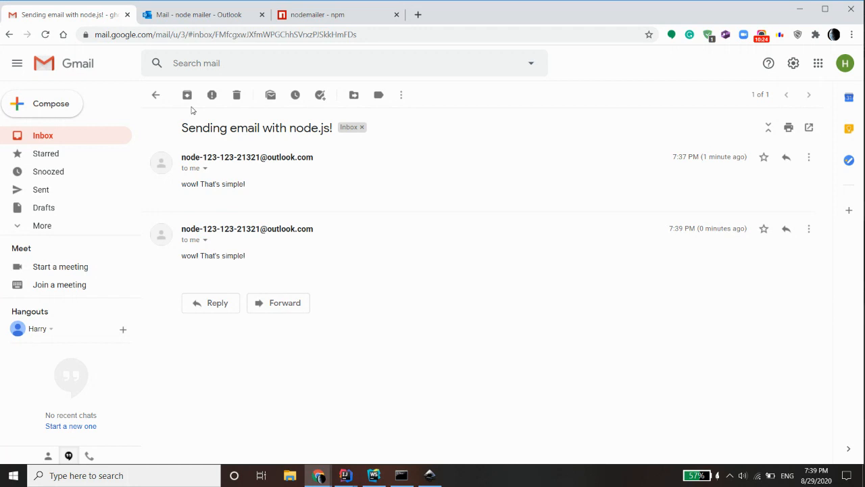
mouse_move(169, 130)
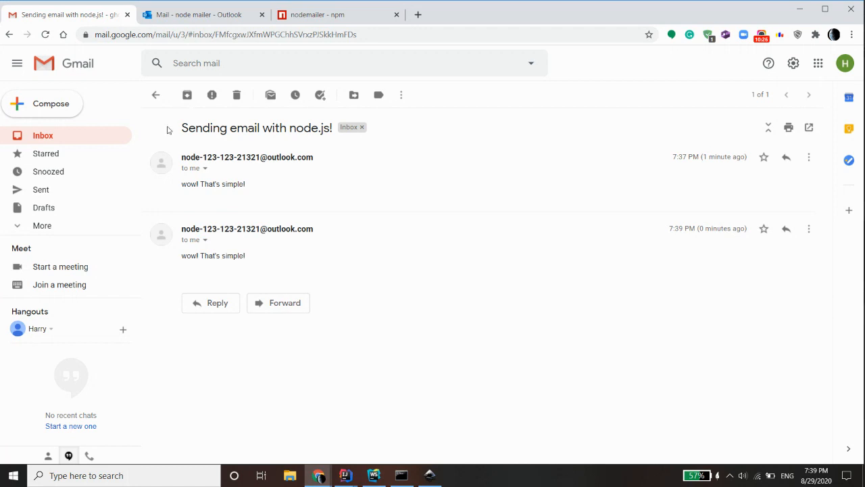